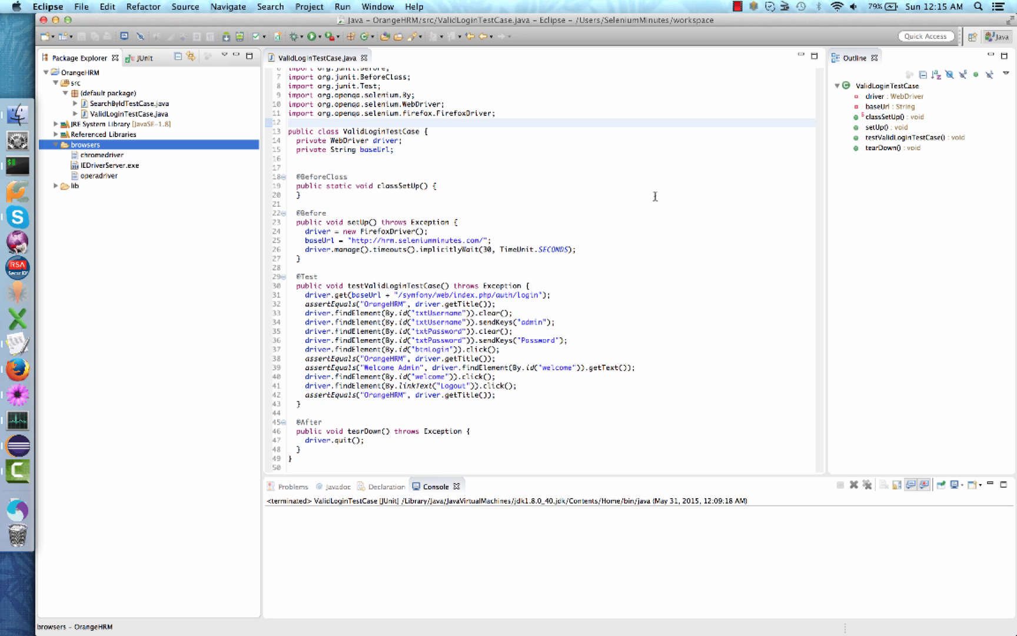
{"action": "mouse_move", "coordinate": [521, 283]}
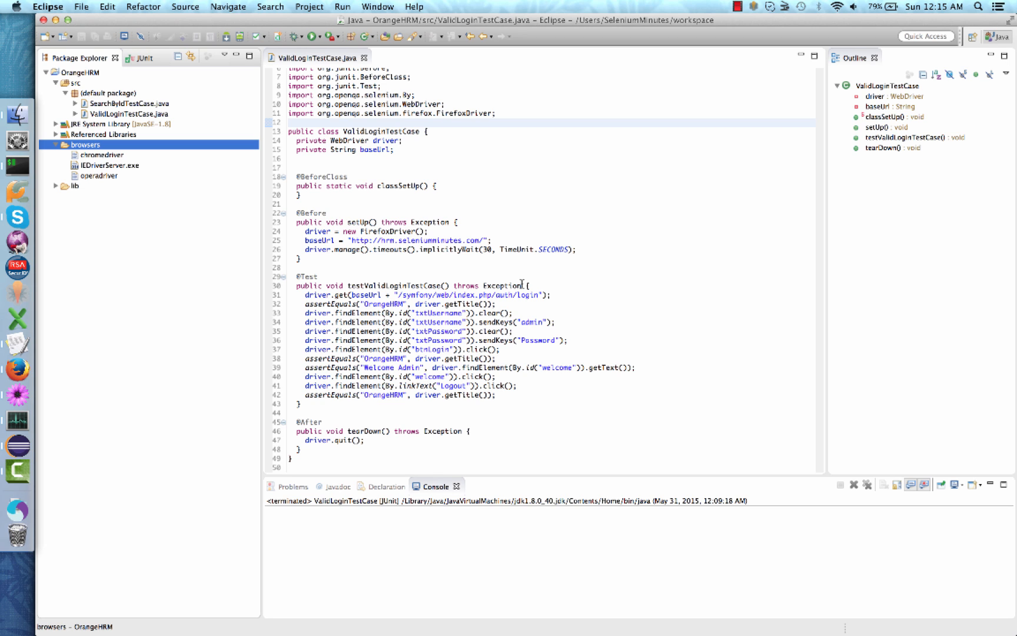
Step: Run ValidLoginTestCase as a JUnit test so Firefox logs into OrangeHRM, passing 1/1
{"action": "right_click", "coordinate": [484, 305]}
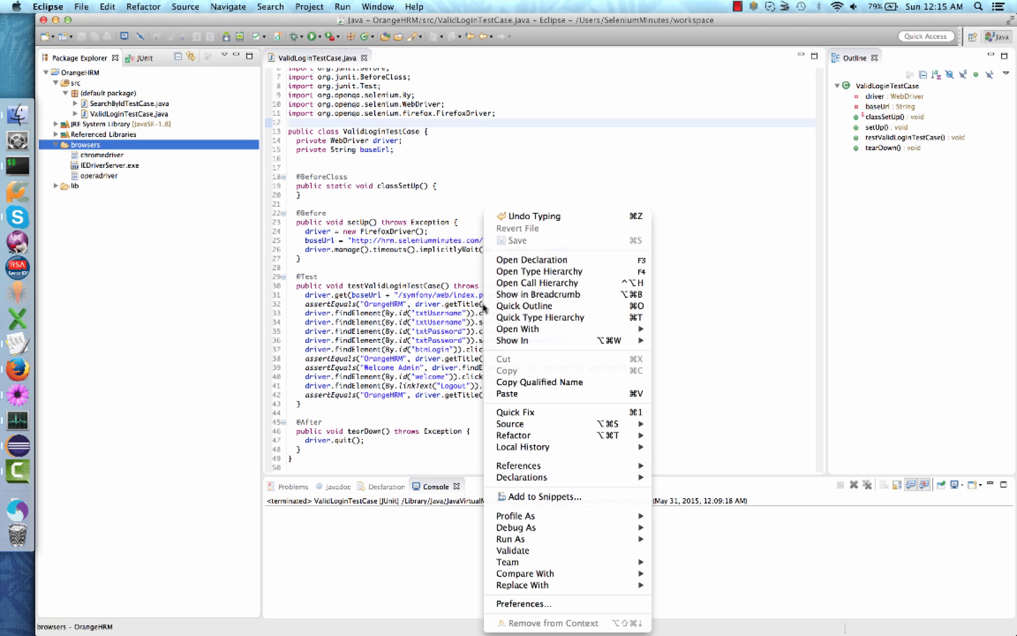
{"action": "mouse_move", "coordinate": [510, 539]}
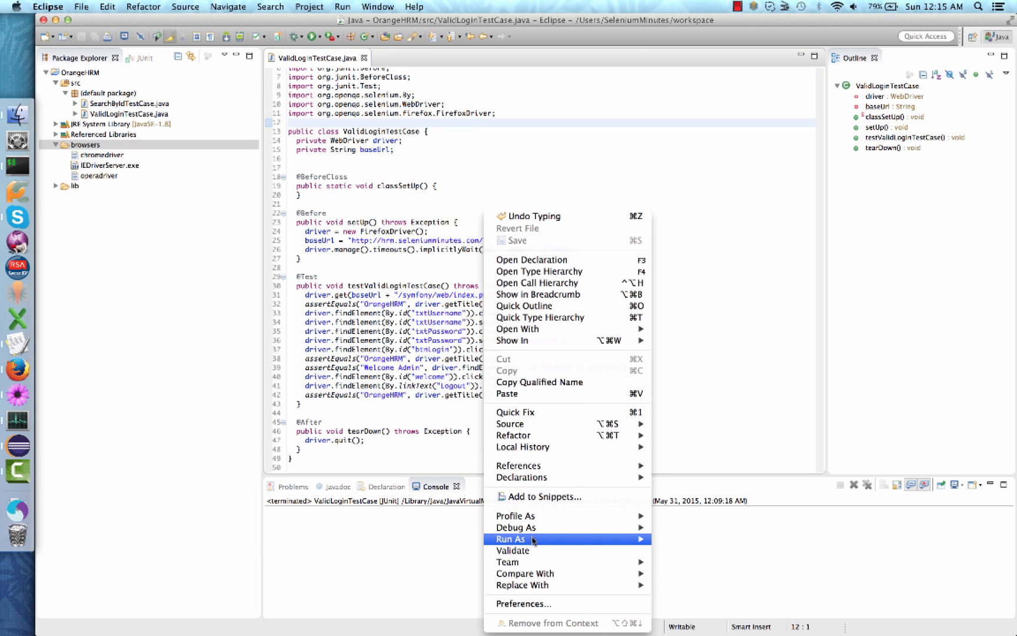
{"action": "mouse_move", "coordinate": [513, 539]}
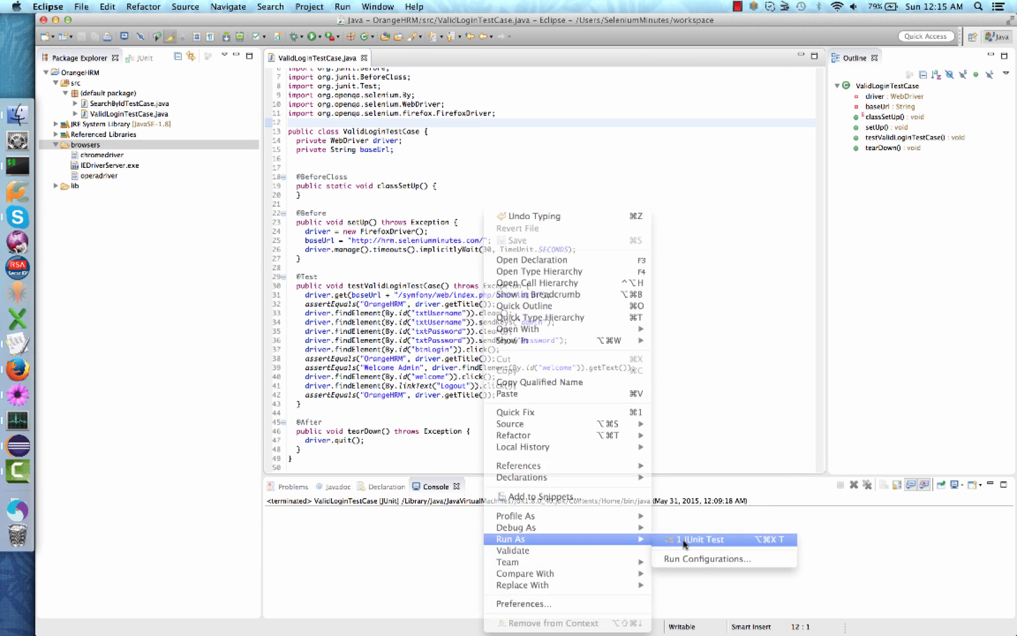
{"action": "left_click", "coordinate": [698, 539]}
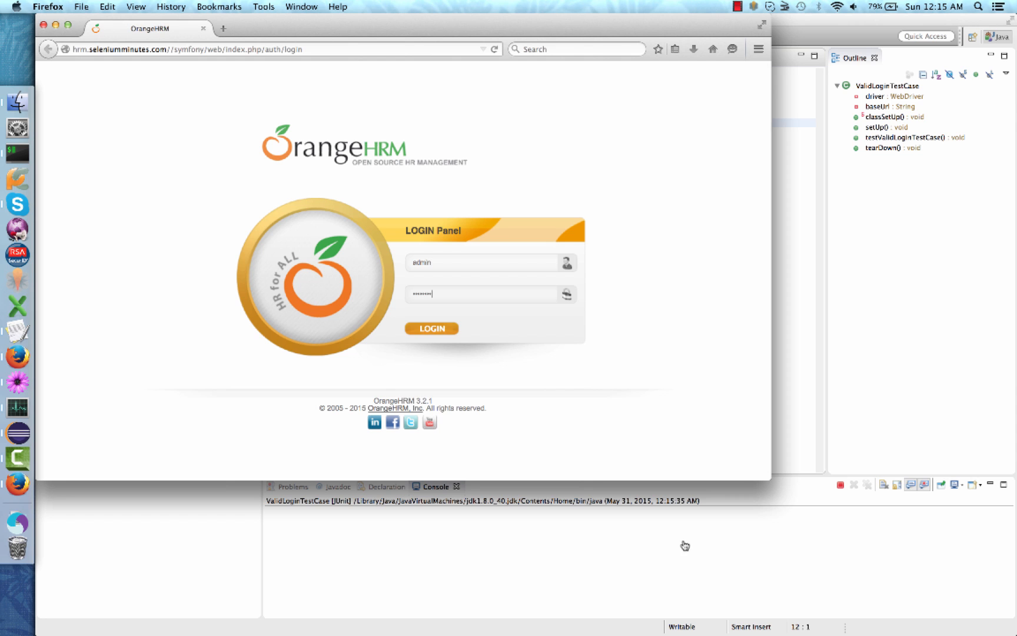
{"action": "left_click", "coordinate": [431, 329]}
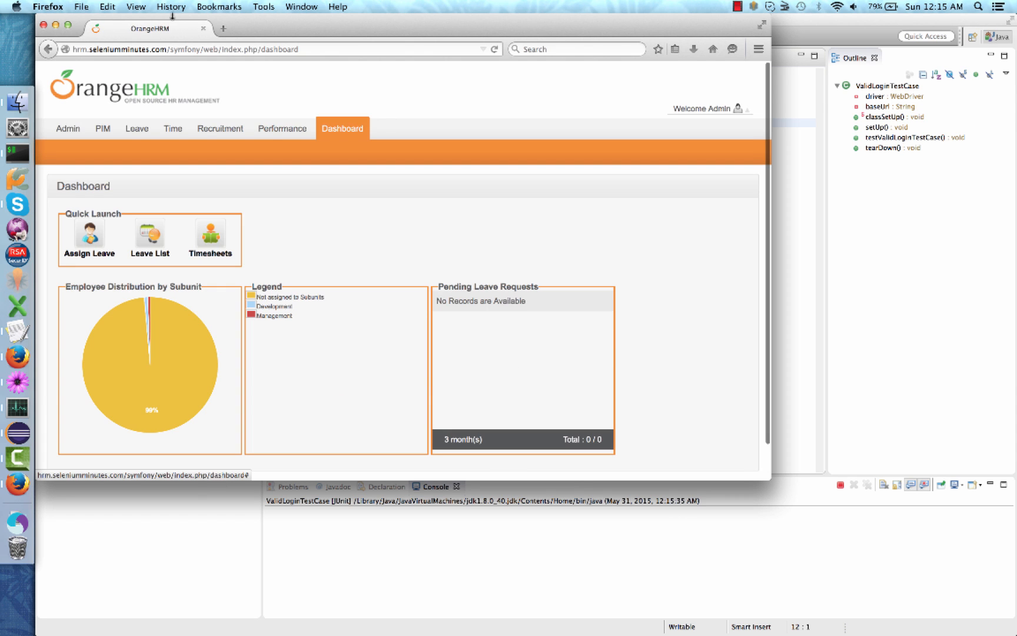
{"action": "left_click", "coordinate": [47, 19]}
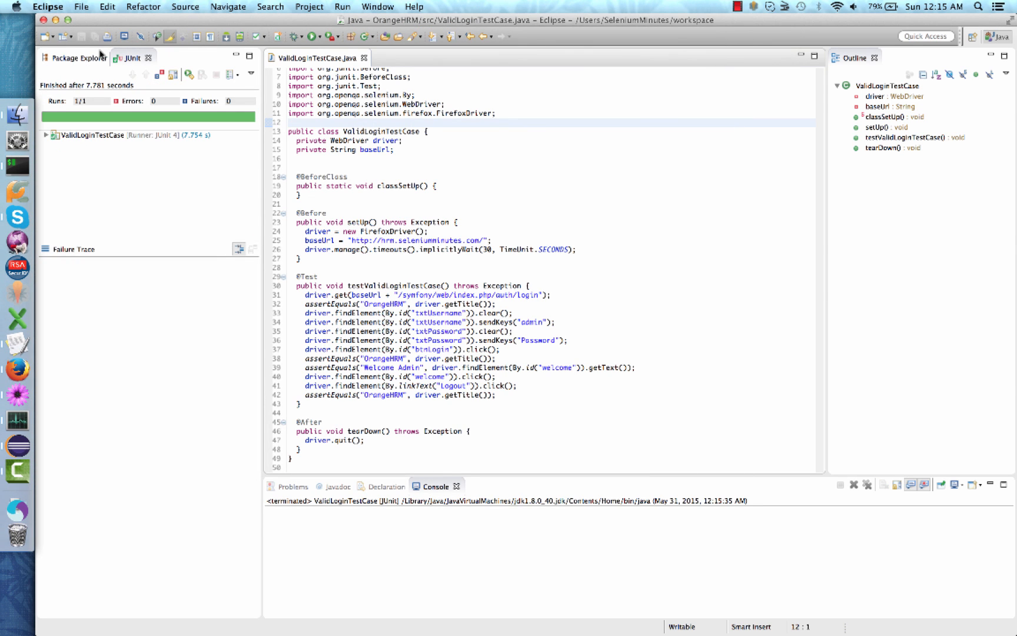
{"action": "mouse_move", "coordinate": [250, 120]}
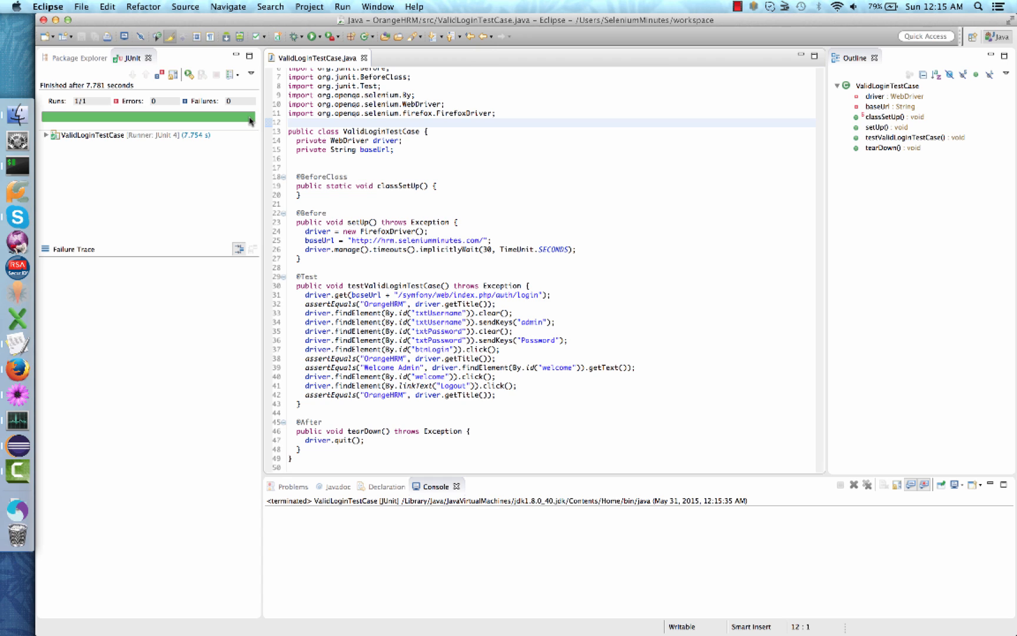
Step: Place the cursor on the FirefoxDriver line in setUp
{"action": "left_click", "coordinate": [288, 122]}
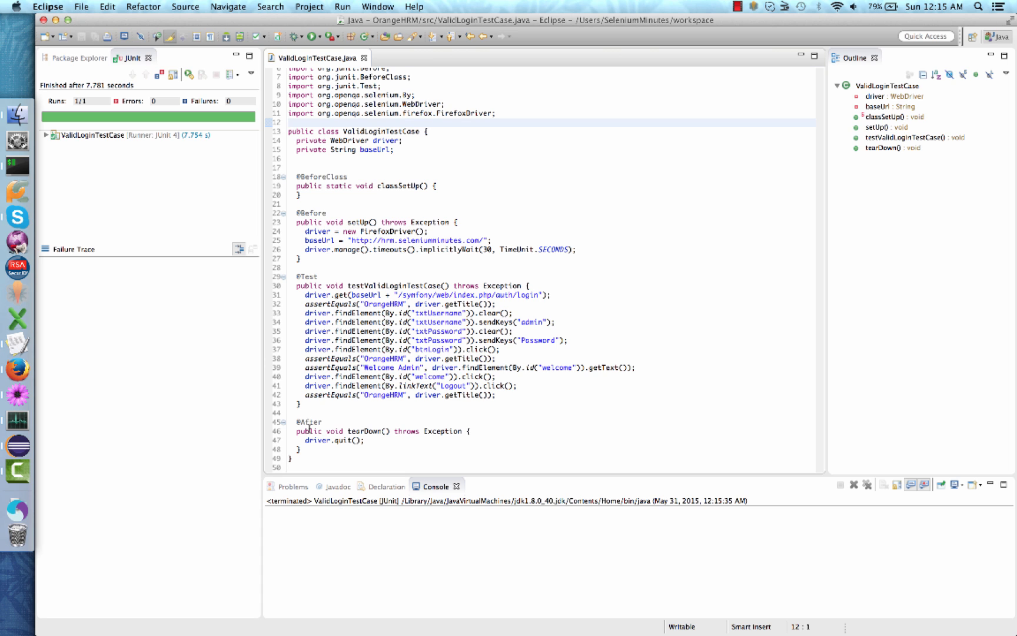
{"action": "mouse_move", "coordinate": [369, 423]}
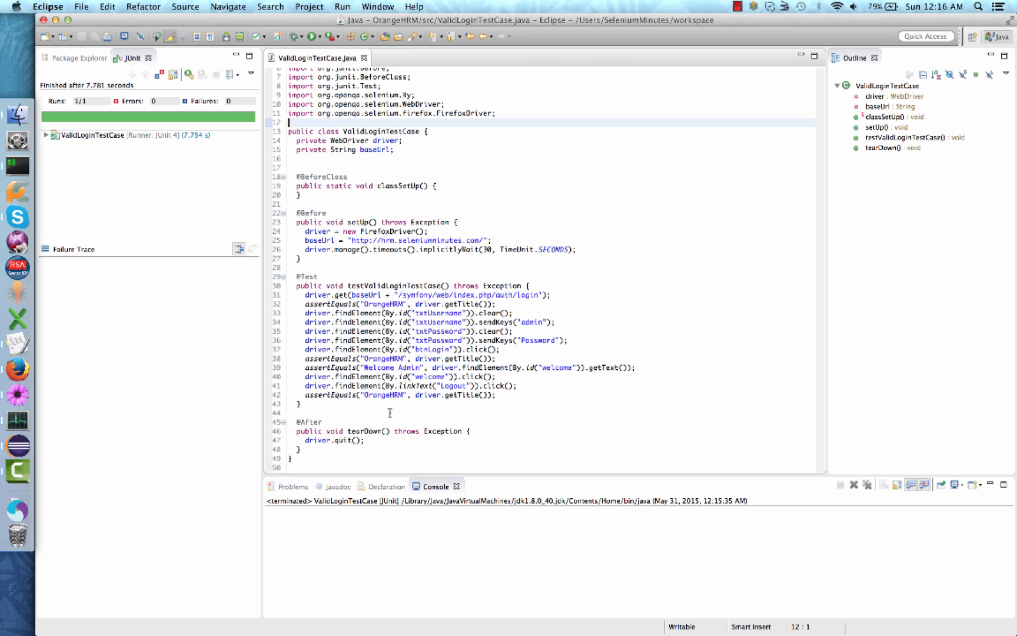
{"action": "mouse_move", "coordinate": [364, 231]}
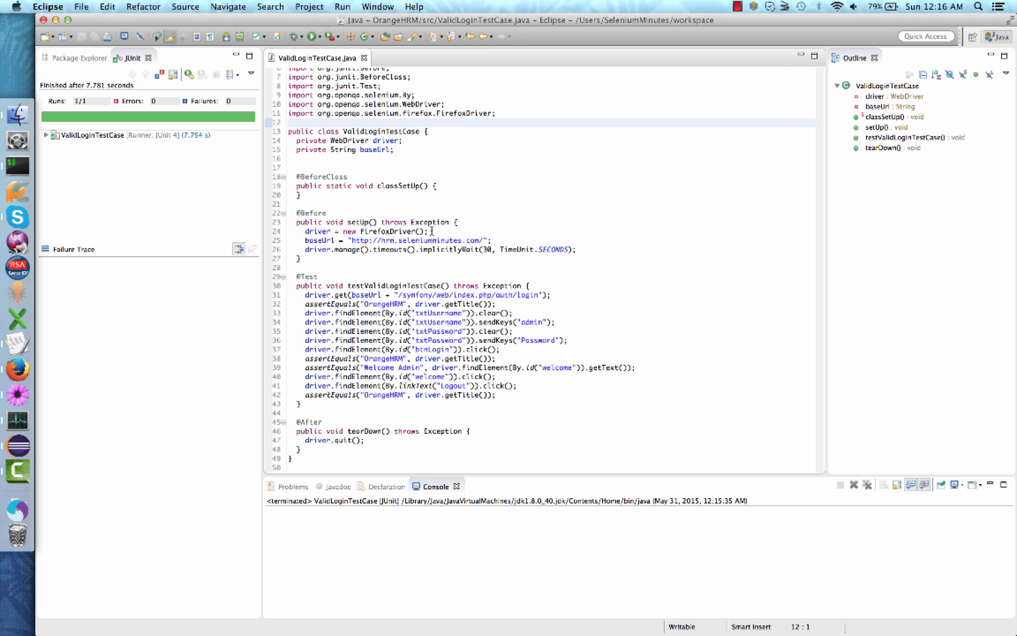
{"action": "mouse_move", "coordinate": [318, 232]}
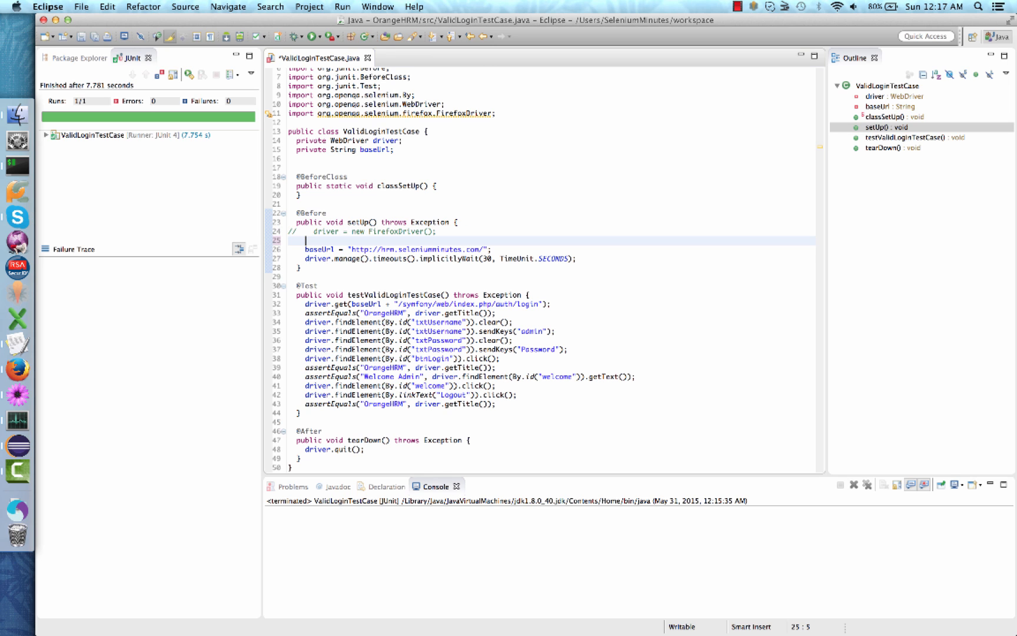
Step: Type the driver instantiation line 'driver = new FirefoxDriver();' in setUp
{"action": "type", "text": "driver = new FirefoxDriver();"}
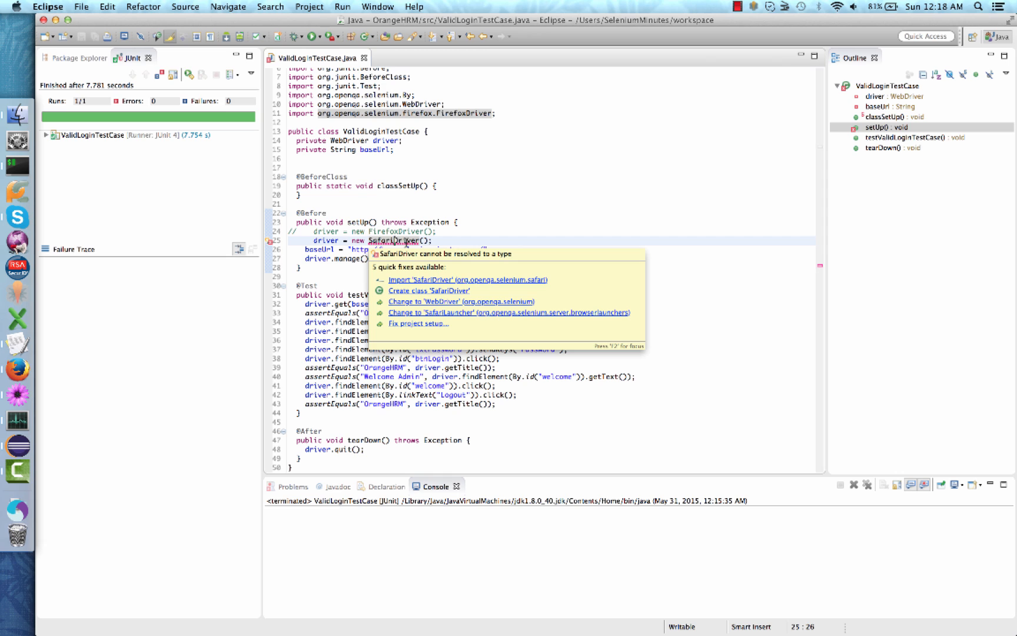
{"action": "mouse_move", "coordinate": [401, 285]}
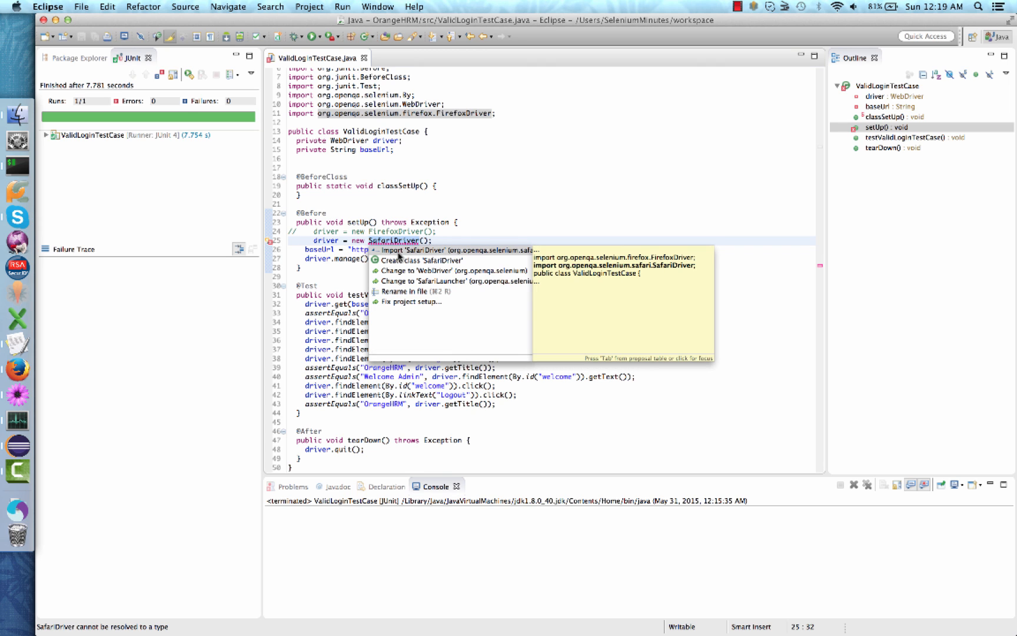
{"action": "mouse_move", "coordinate": [398, 256]}
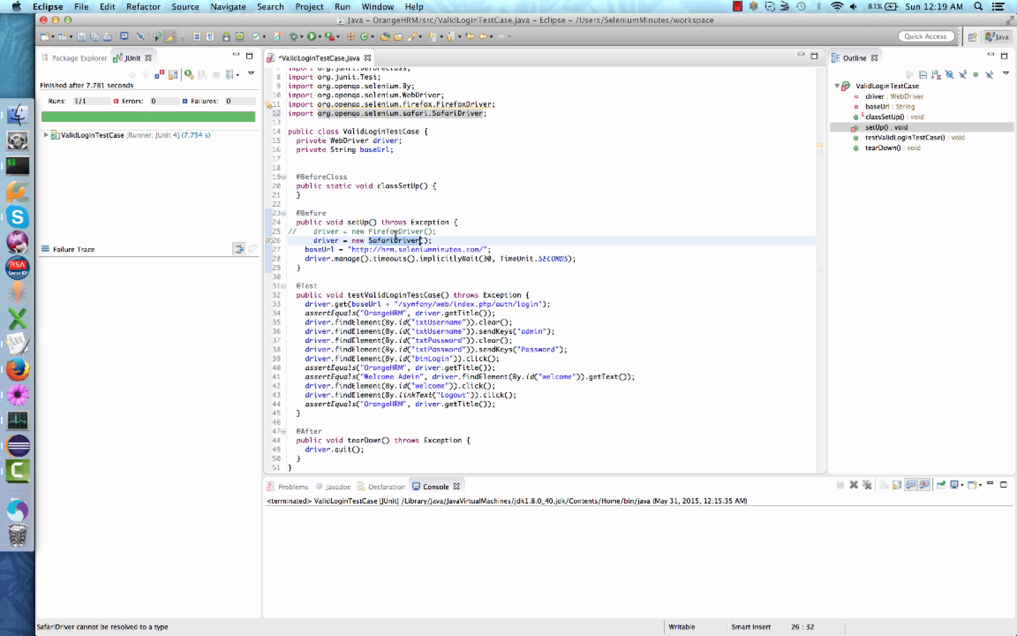
{"action": "mouse_move", "coordinate": [458, 113]}
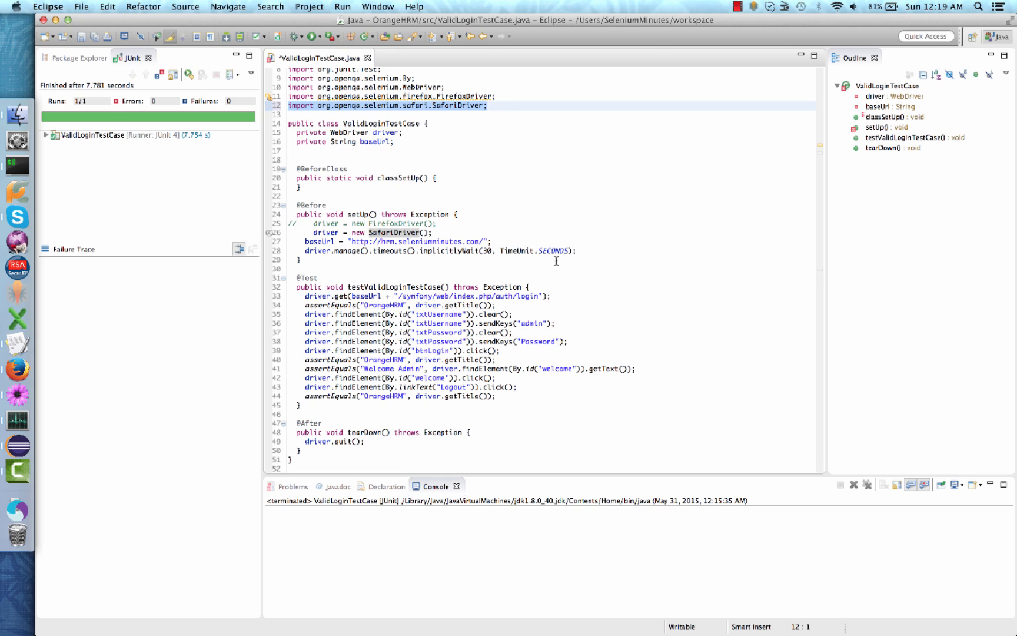
{"action": "mouse_move", "coordinate": [551, 268]}
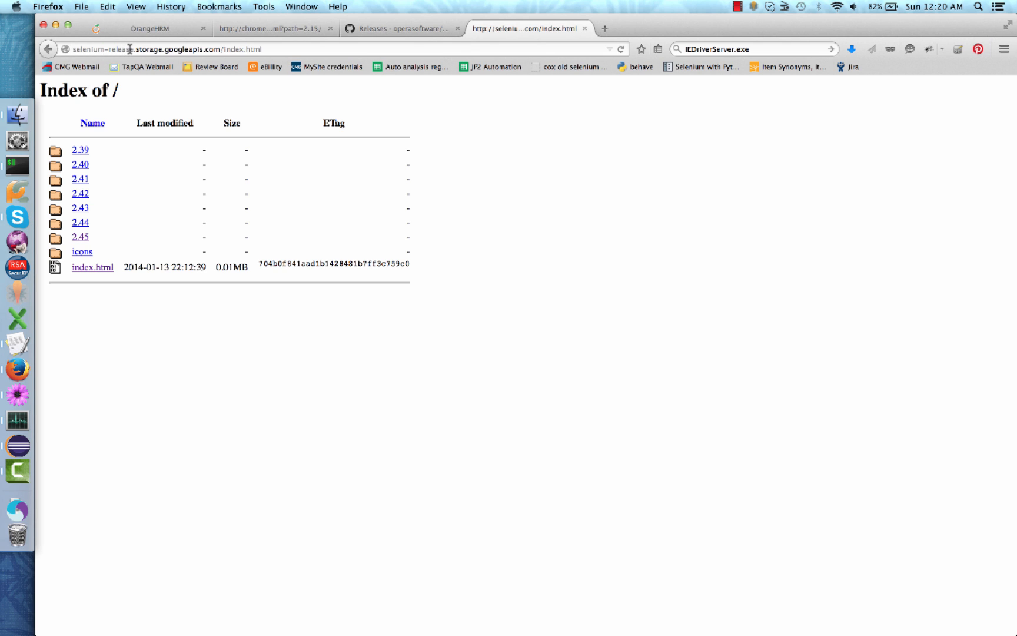
{"action": "mouse_move", "coordinate": [189, 49]}
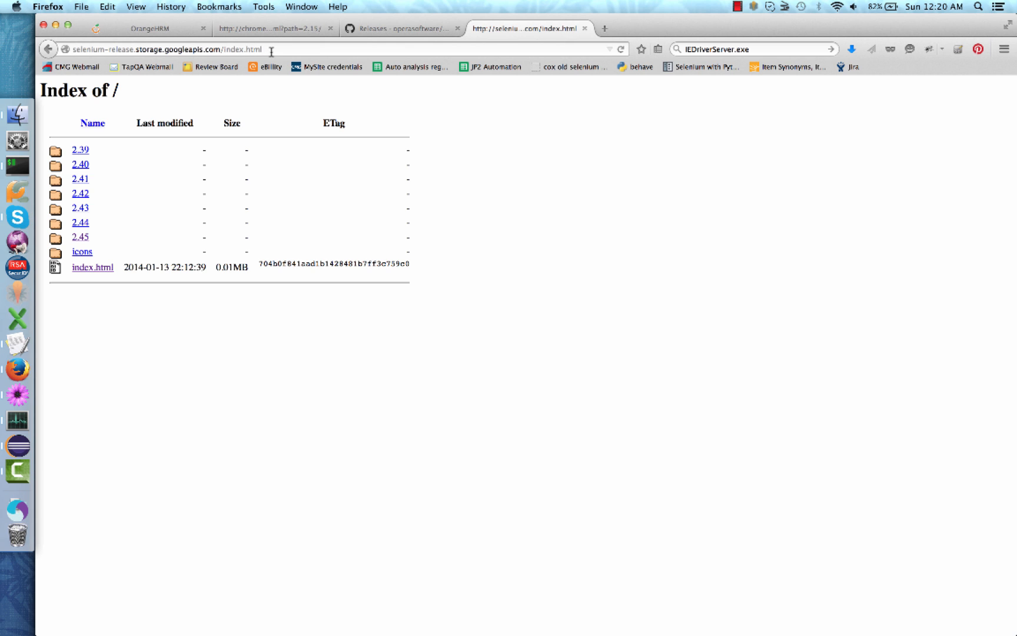
{"action": "mouse_move", "coordinate": [259, 118]}
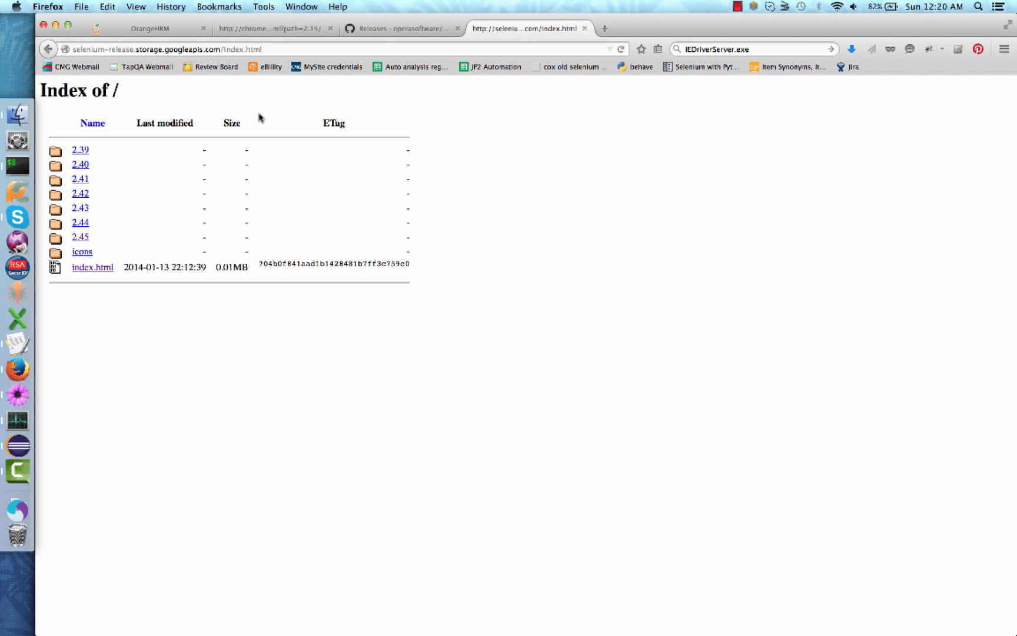
{"action": "mouse_move", "coordinate": [234, 142]}
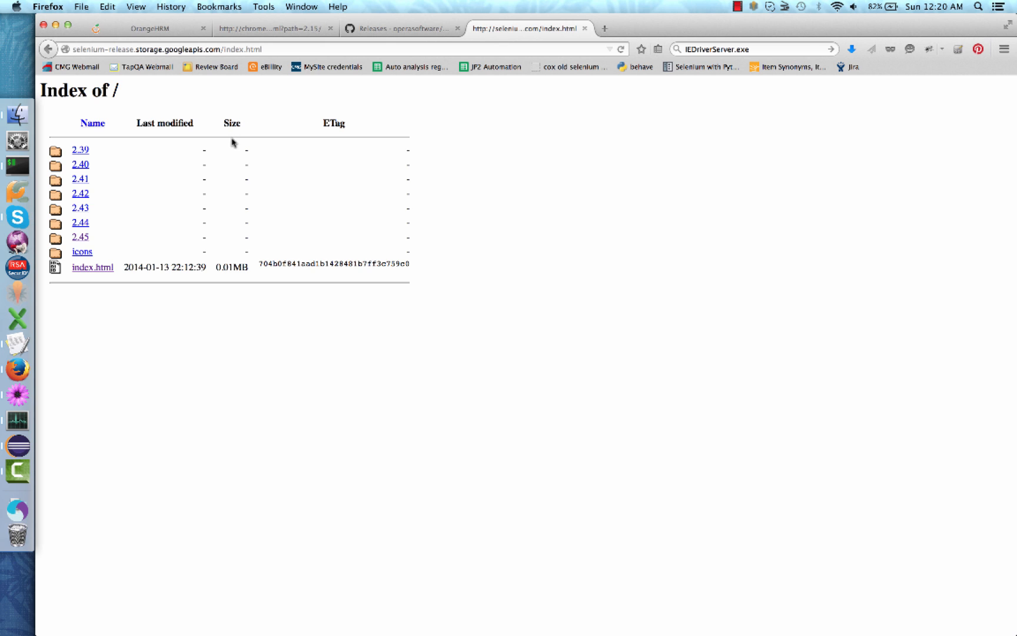
{"action": "mouse_move", "coordinate": [128, 247]}
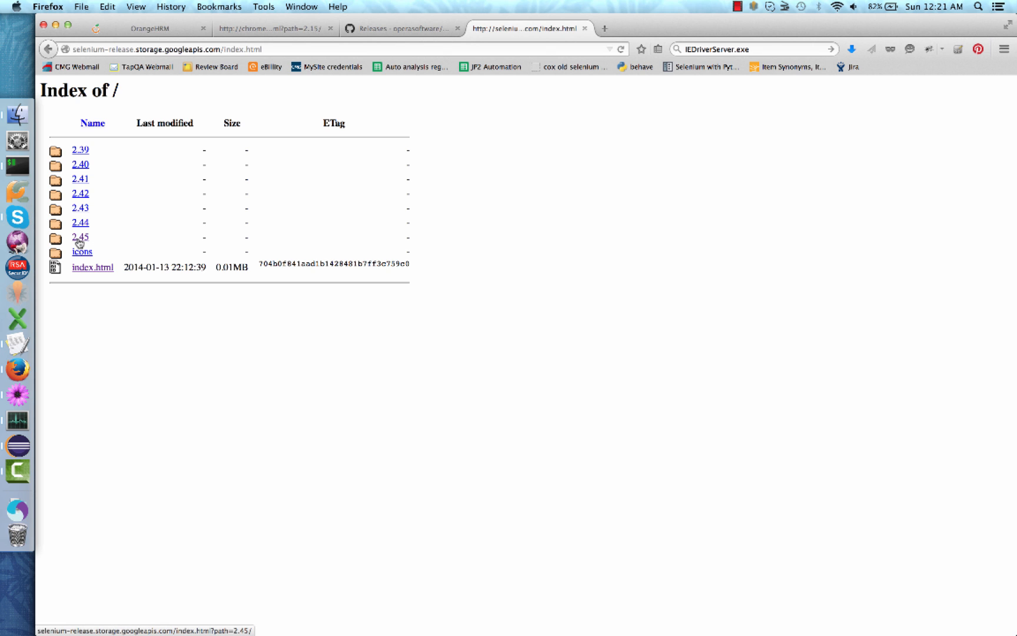
Step: Open the Selenium 2.45 release folder and request SafariDriver.safariextz
{"action": "left_click", "coordinate": [80, 236]}
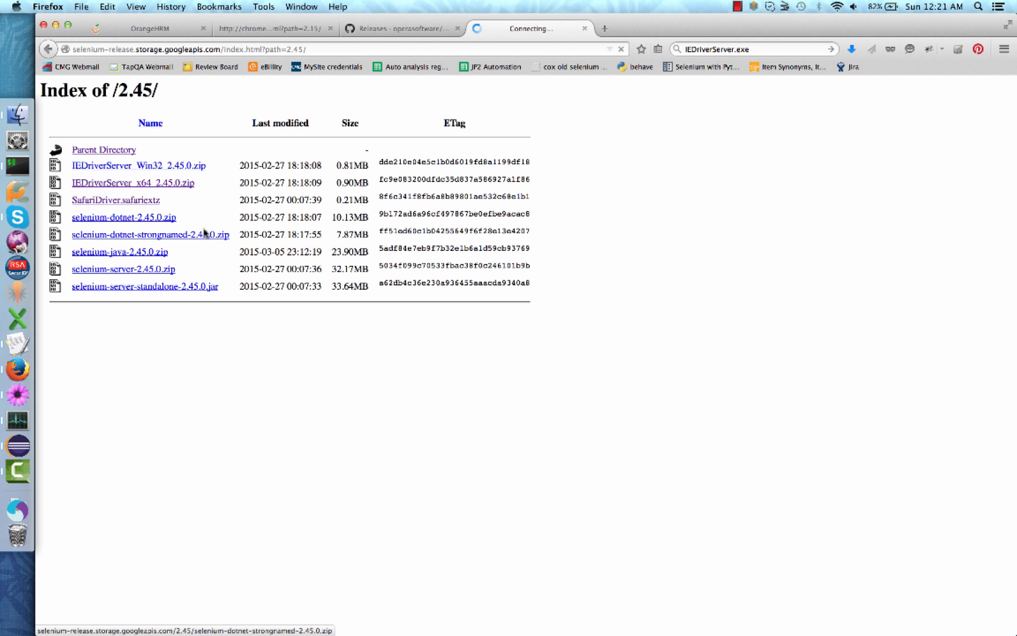
{"action": "mouse_move", "coordinate": [62, 219]}
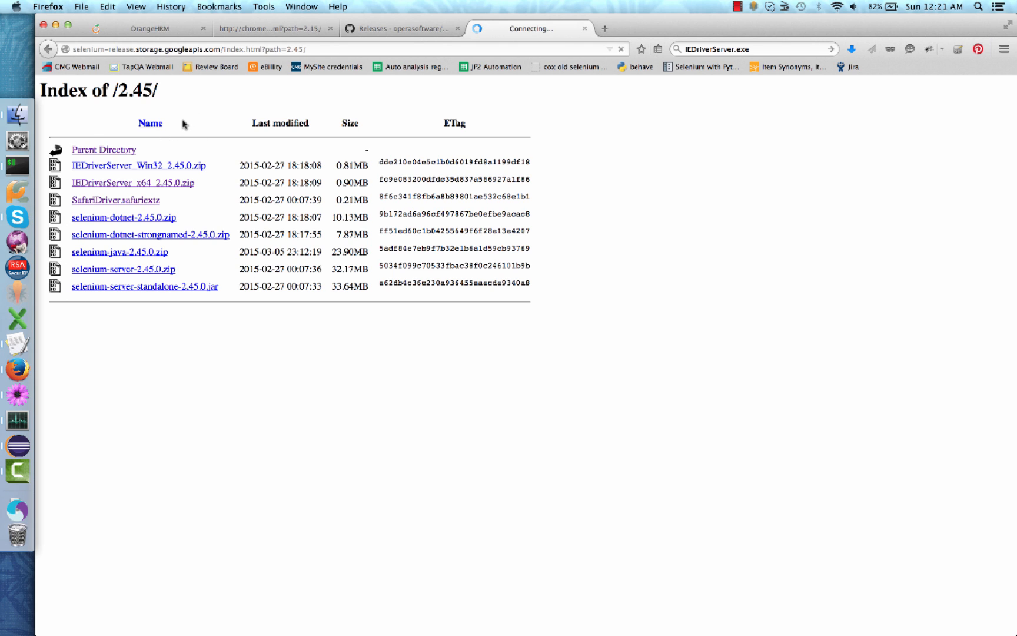
{"action": "mouse_move", "coordinate": [181, 126]}
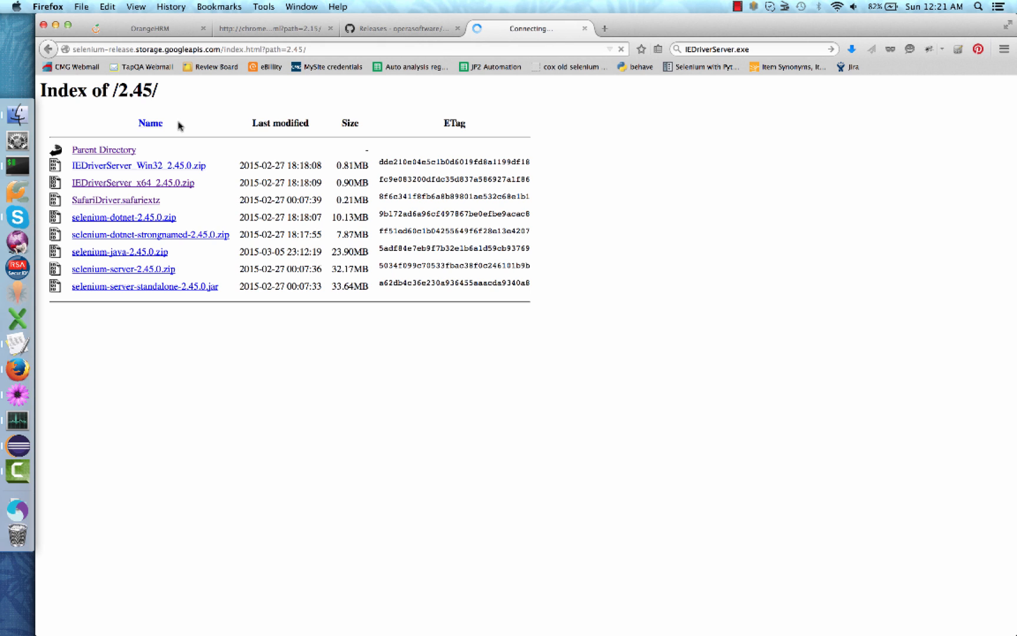
{"action": "mouse_move", "coordinate": [109, 199]}
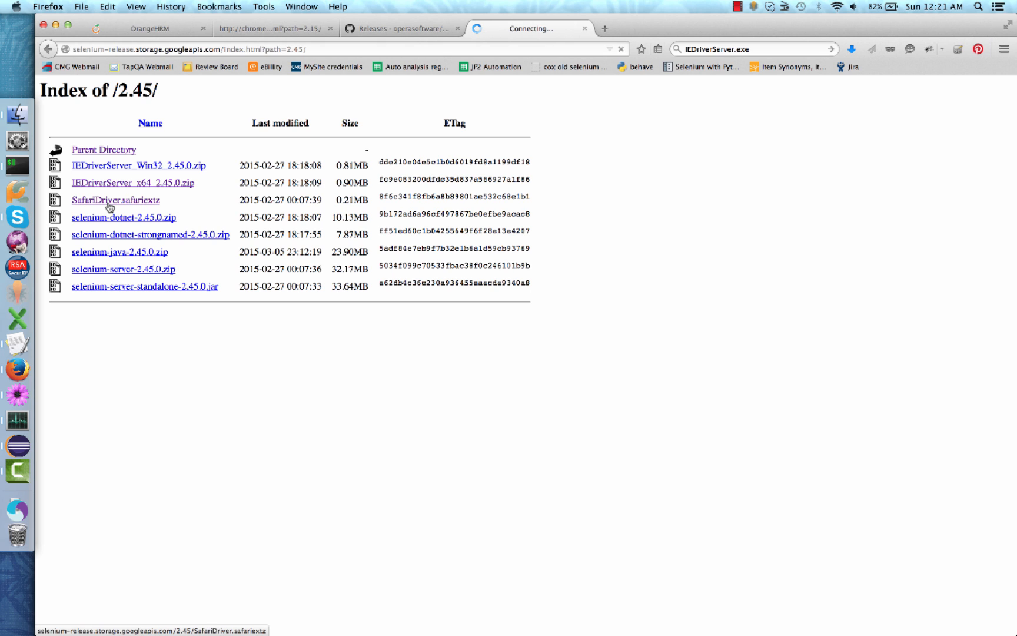
{"action": "left_click", "coordinate": [115, 199]}
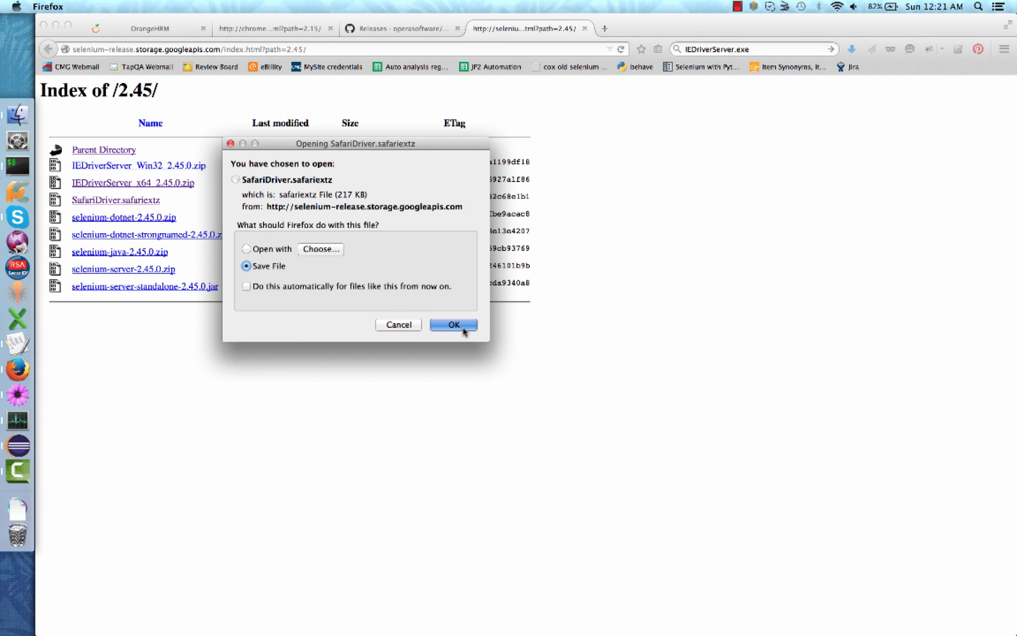
Step: Save SafariDriver.safariextz and install the WebDriver extension in Safari
{"action": "left_click", "coordinate": [453, 325]}
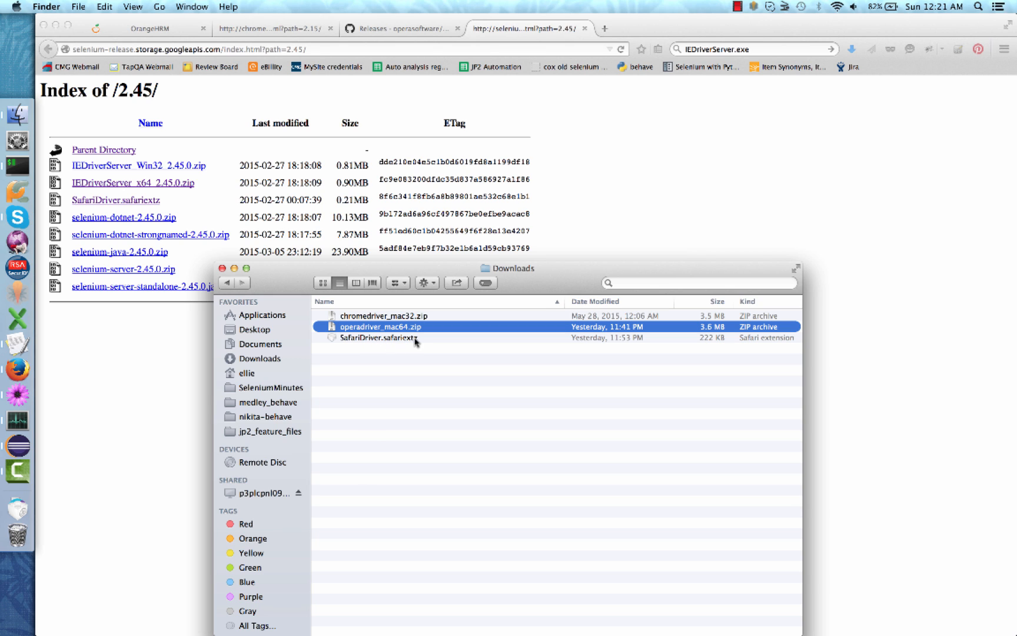
{"action": "mouse_move", "coordinate": [427, 344]}
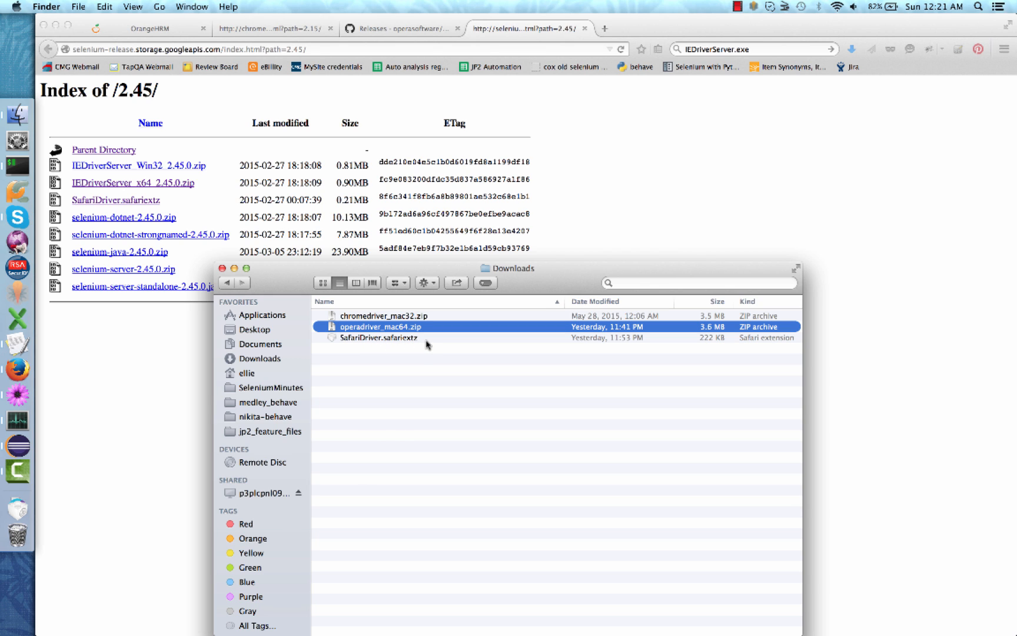
{"action": "mouse_move", "coordinate": [402, 342]}
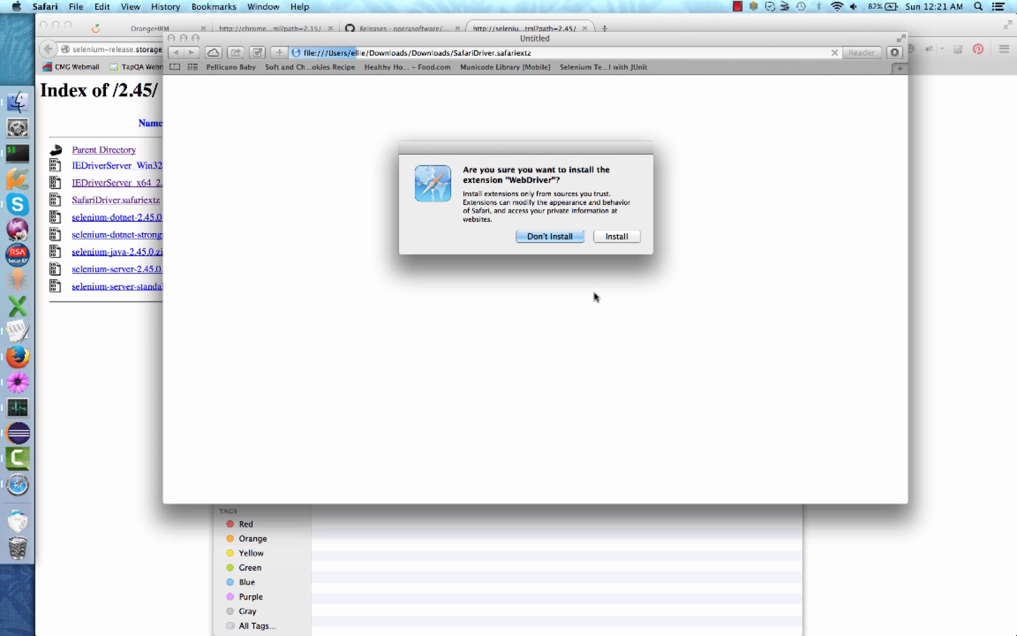
{"action": "mouse_move", "coordinate": [617, 250]}
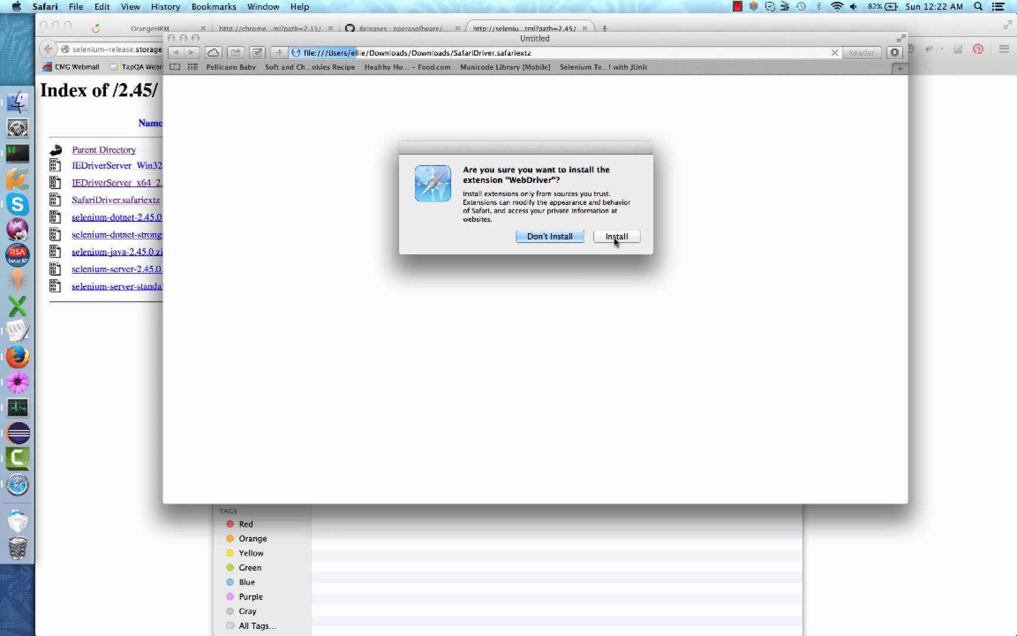
{"action": "left_click", "coordinate": [615, 236]}
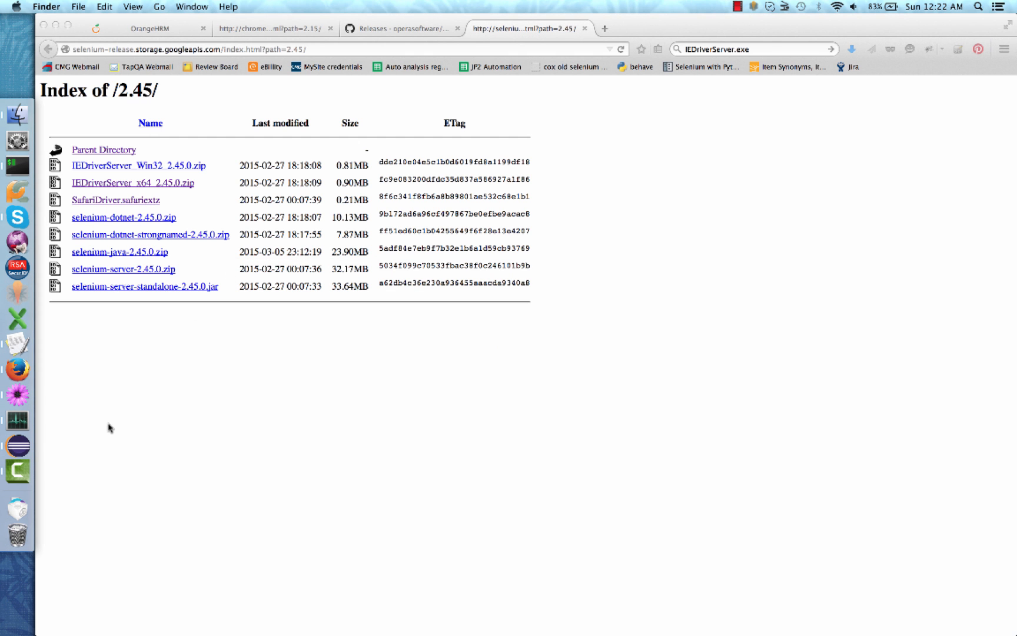
Step: Rerun ValidLoginTestCase as a JUnit test with SafariDriver, passing 1/1
{"action": "left_click", "coordinate": [18, 445]}
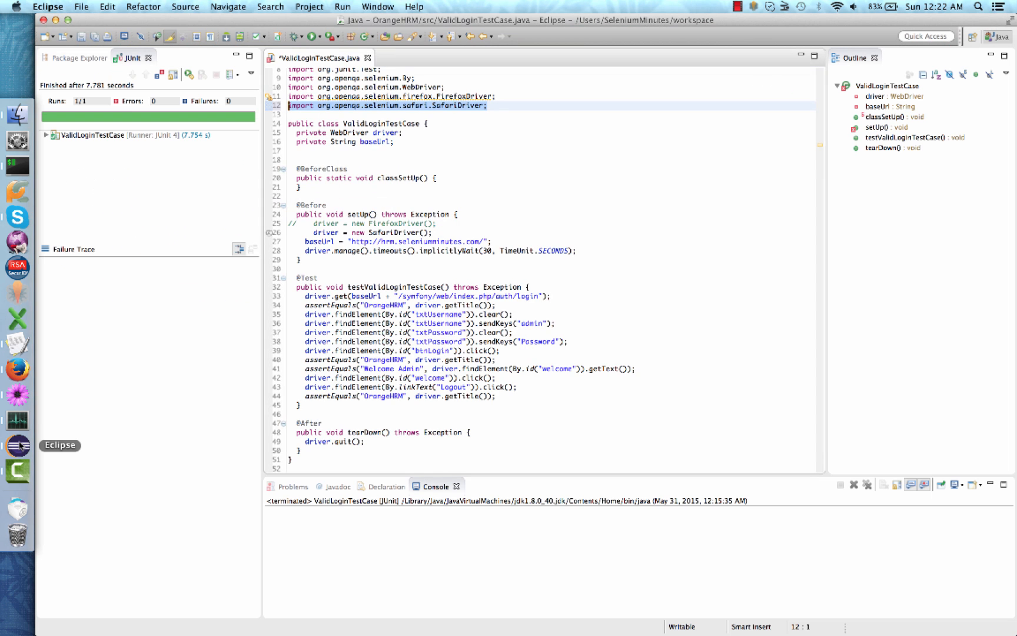
{"action": "right_click", "coordinate": [374, 337]}
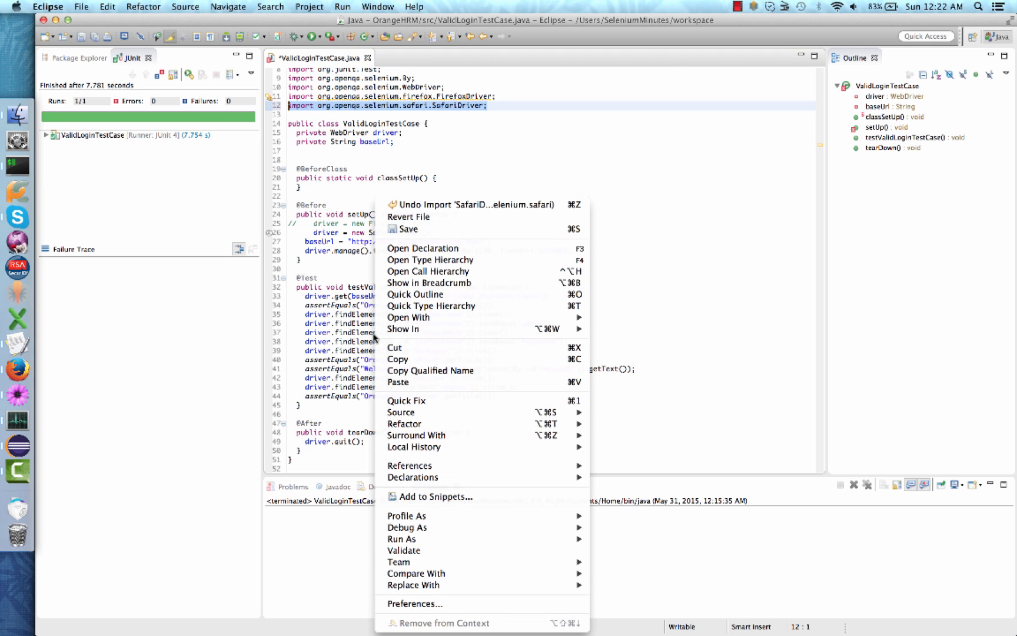
{"action": "mouse_move", "coordinate": [463, 539]}
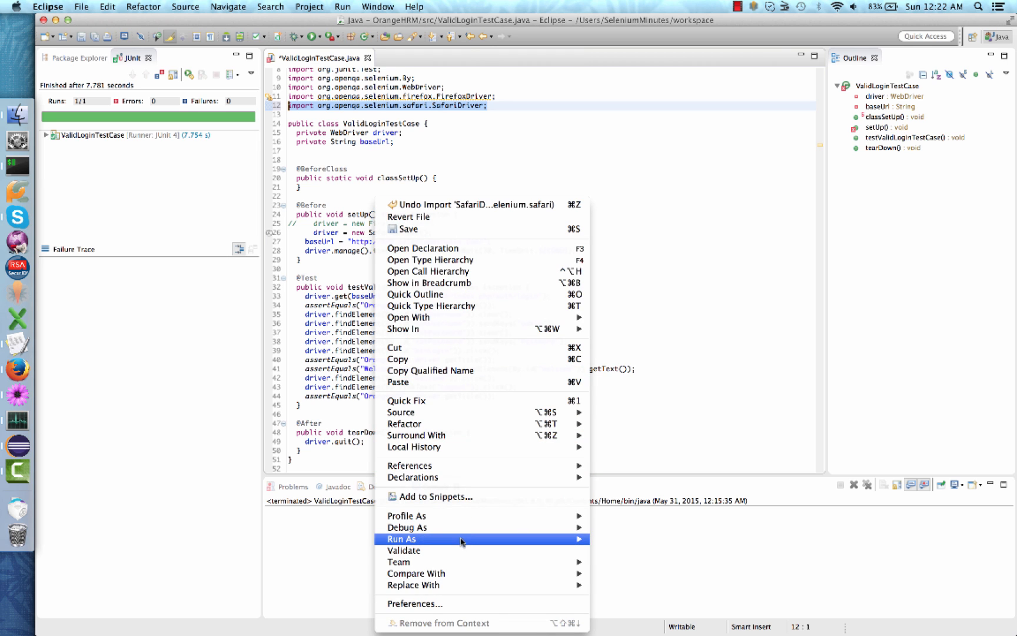
{"action": "mouse_move", "coordinate": [461, 539]}
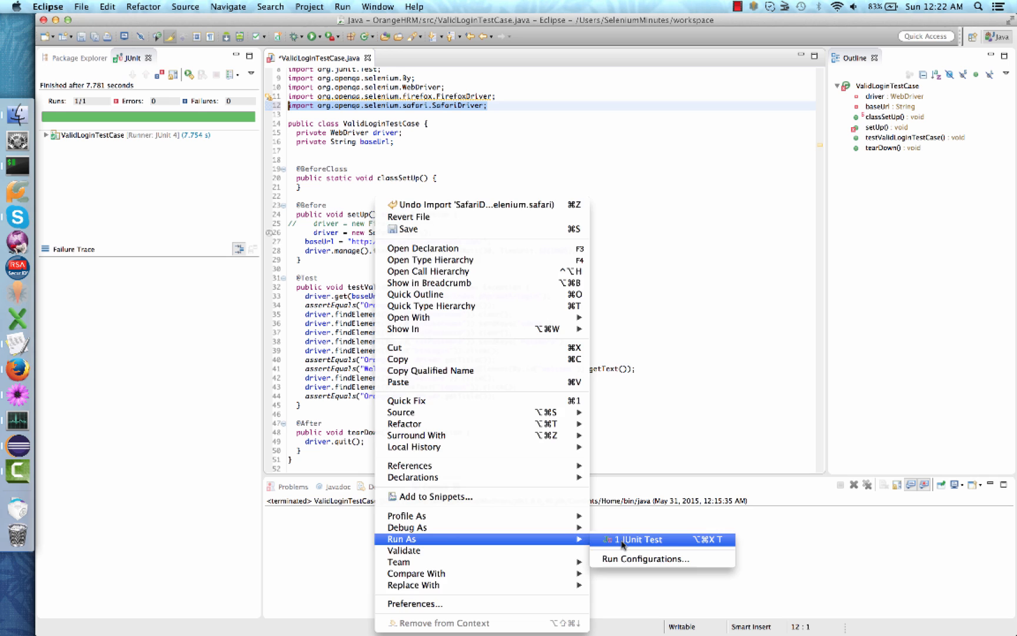
{"action": "left_click", "coordinate": [640, 539]}
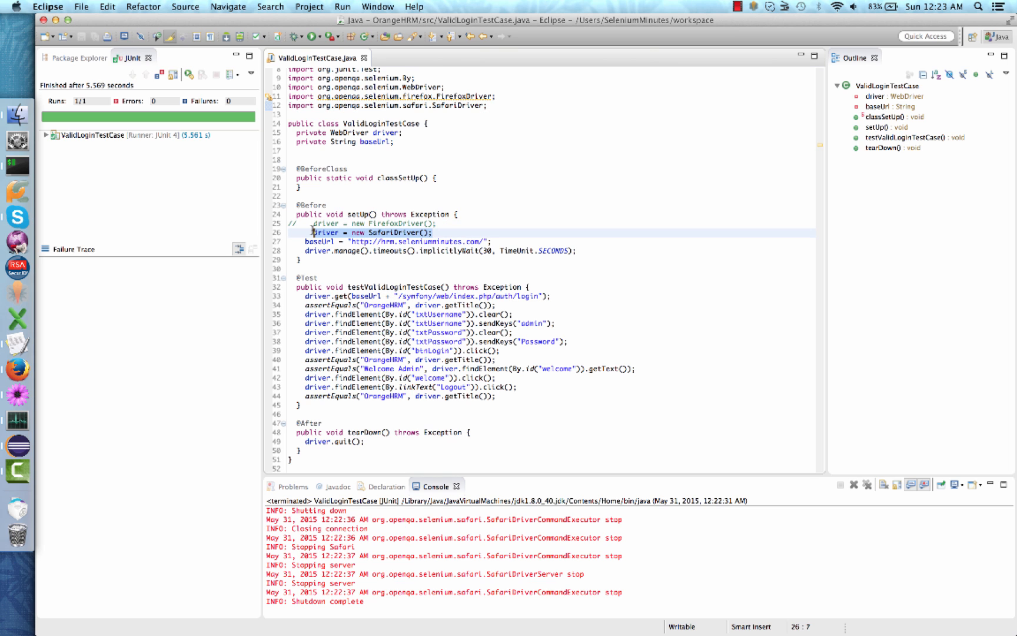
Step: Comment out the SafariDriver line and write a new ChromeDriver line in setUp
{"action": "key", "text": "cmd+/"}
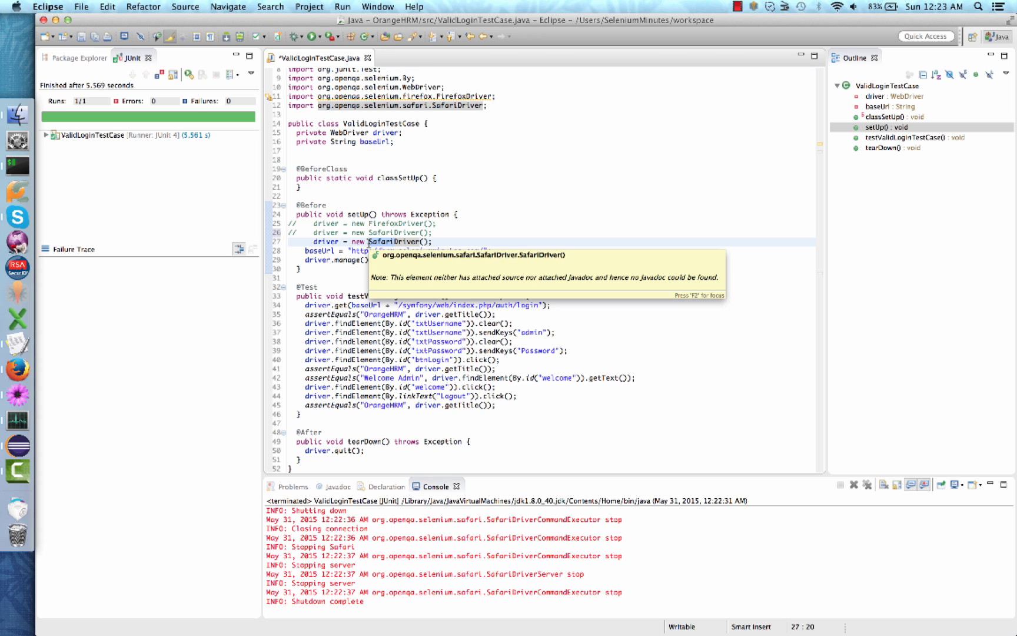
{"action": "type", "text": "ChromeDriver"}
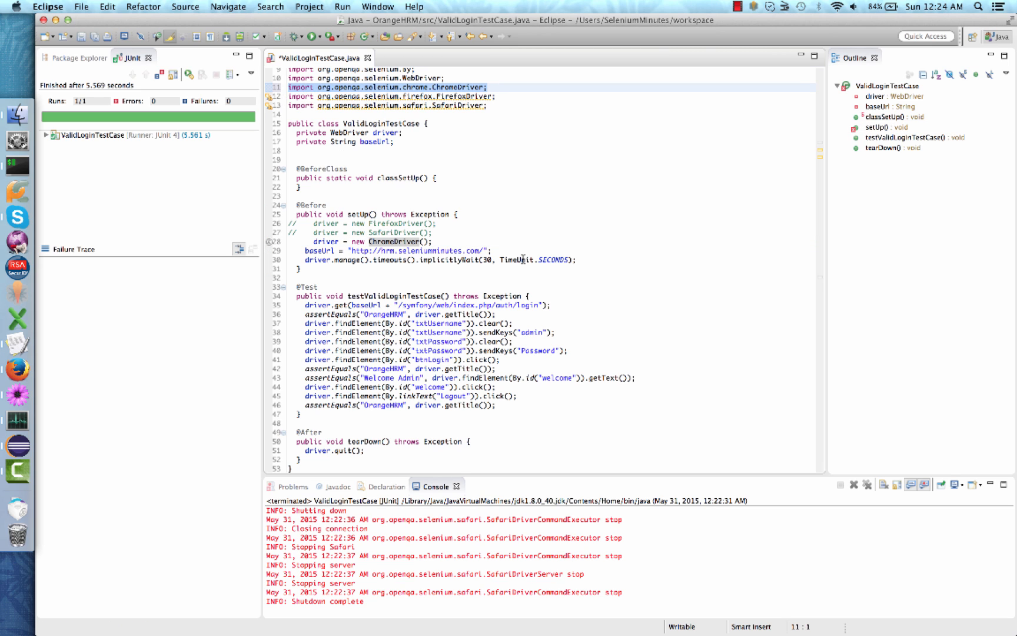
{"action": "mouse_move", "coordinate": [396, 241]}
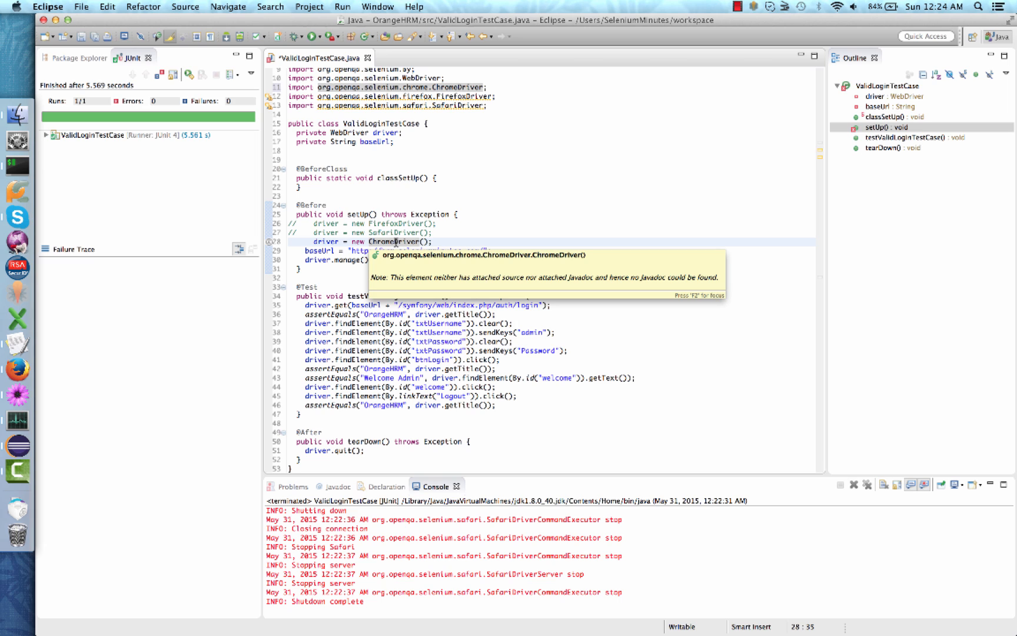
{"action": "mouse_move", "coordinate": [445, 242]}
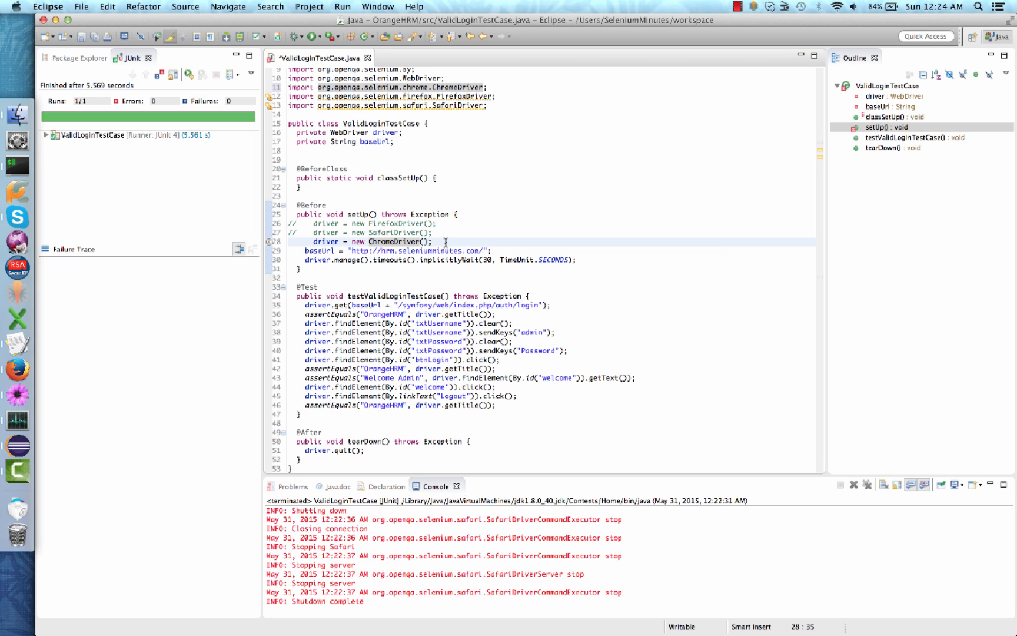
{"action": "mouse_move", "coordinate": [411, 242]}
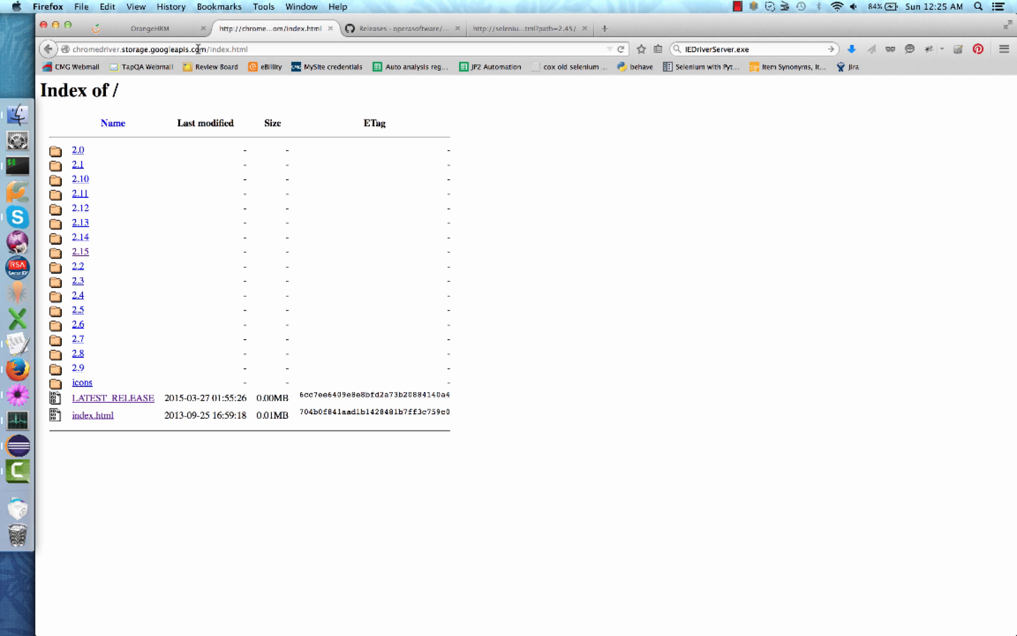
{"action": "mouse_move", "coordinate": [237, 48]}
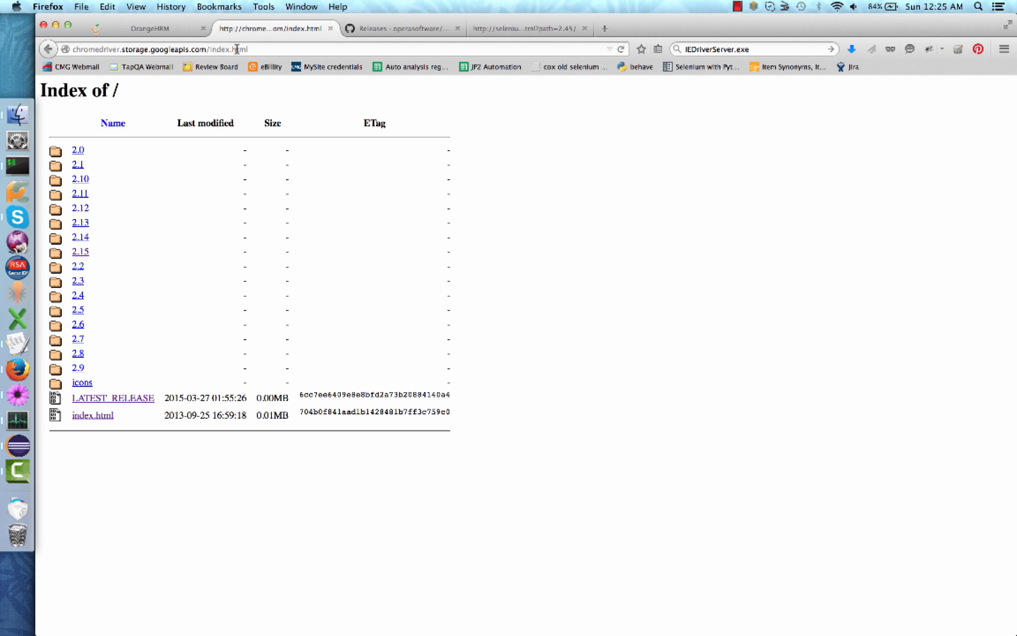
{"action": "mouse_move", "coordinate": [163, 235]}
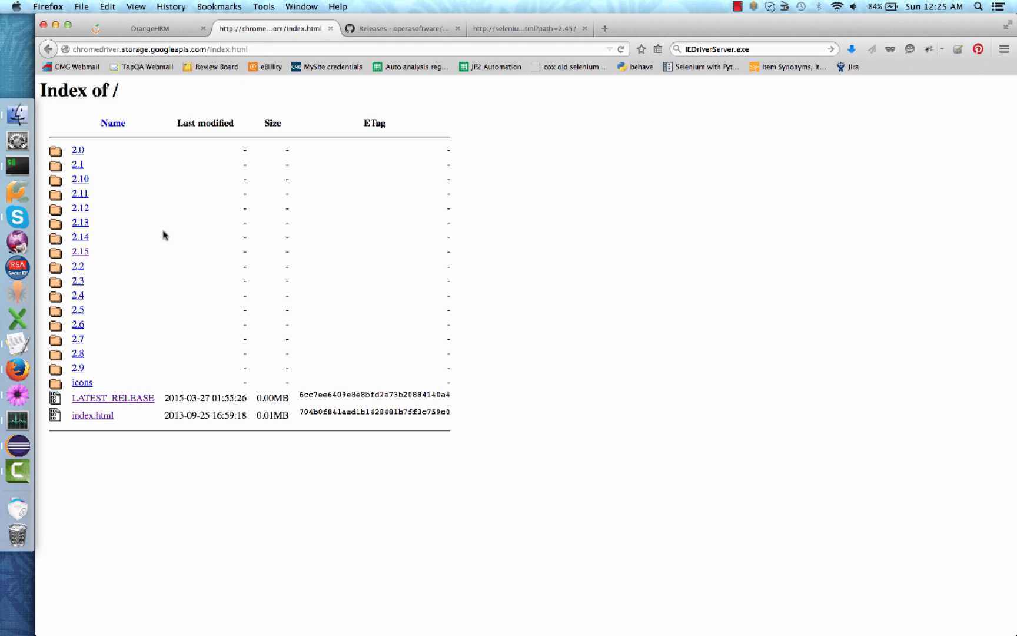
{"action": "mouse_move", "coordinate": [160, 245]}
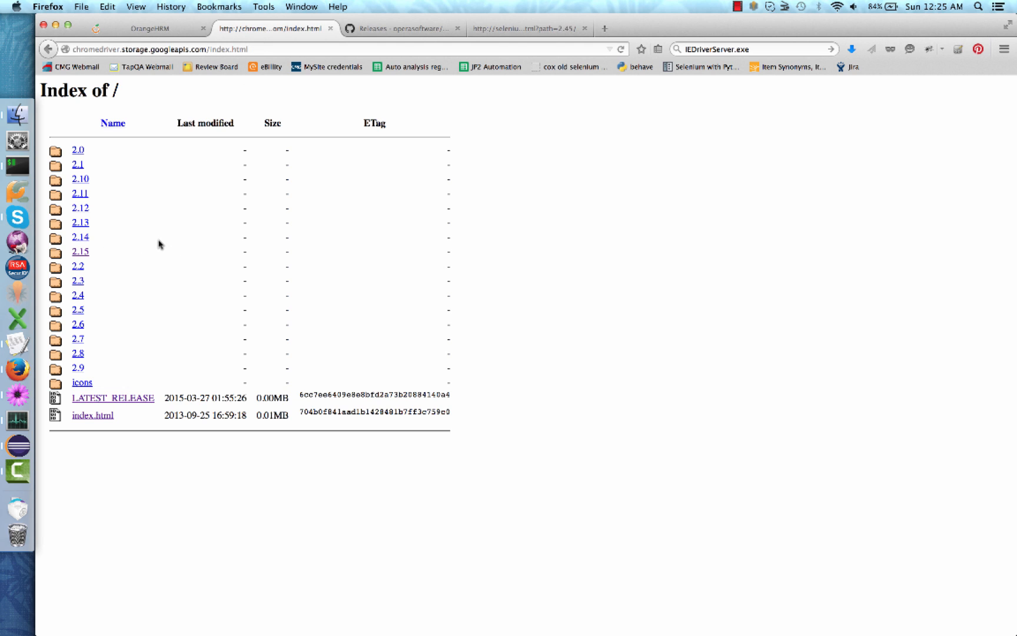
{"action": "mouse_move", "coordinate": [116, 256]}
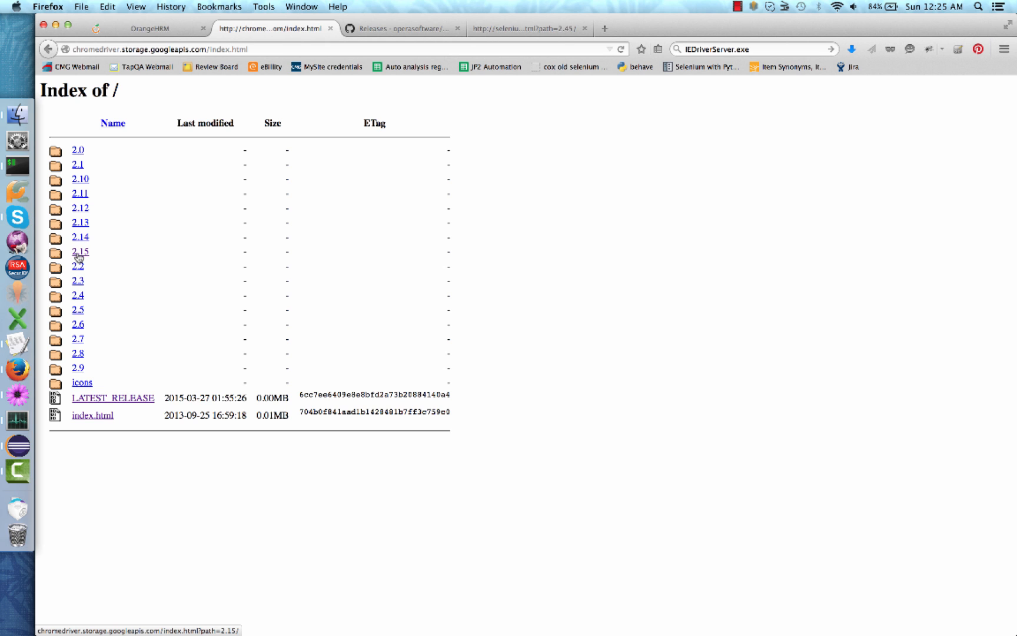
Step: Download chromedriver_mac32.zip from the 2.15 folder and unpack it
{"action": "left_click", "coordinate": [78, 252]}
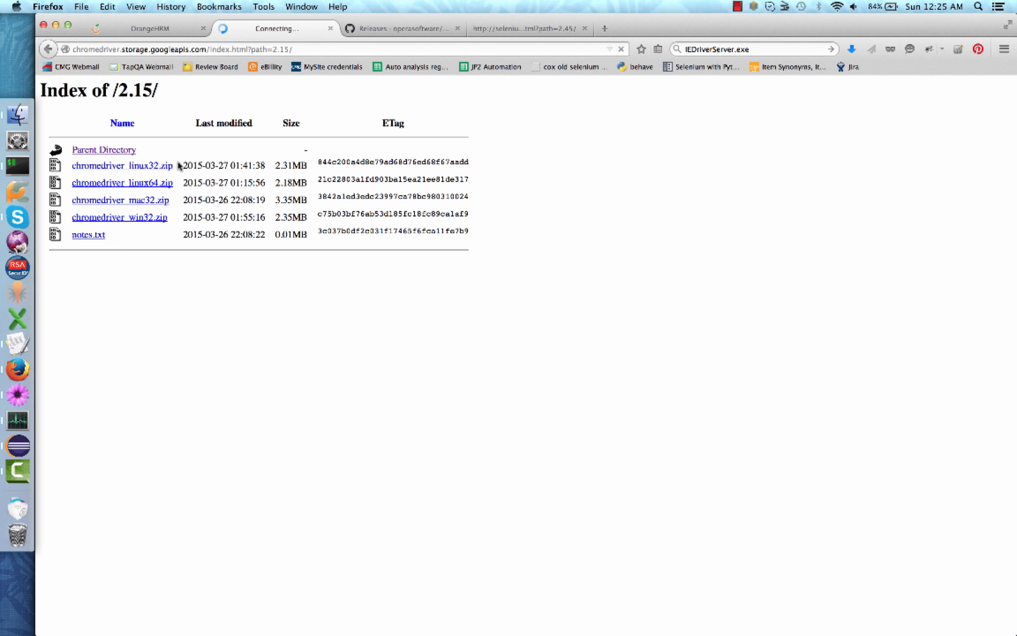
{"action": "left_click", "coordinate": [120, 199]}
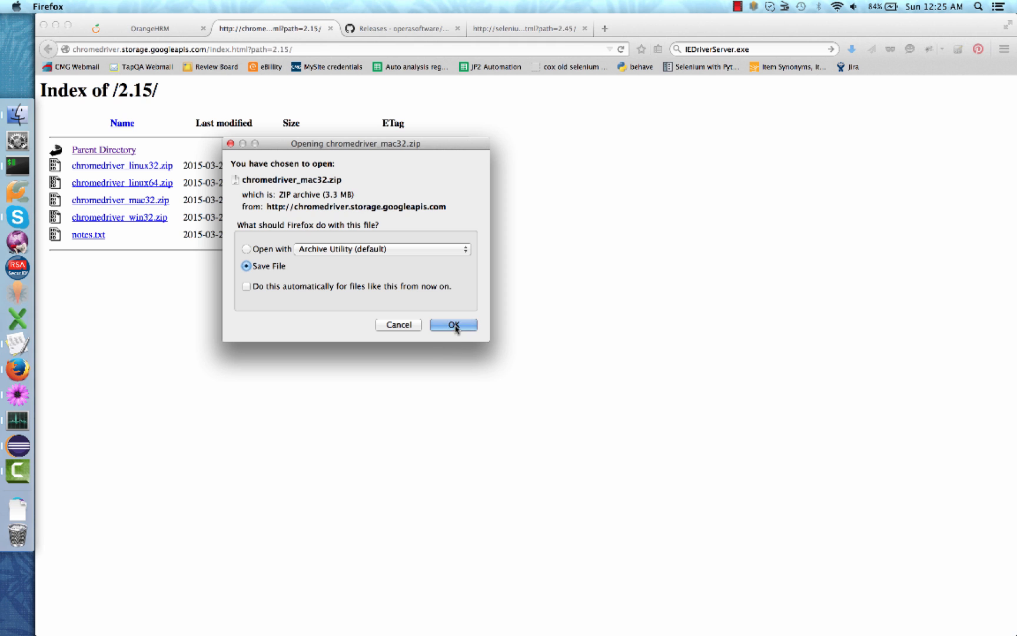
{"action": "left_click", "coordinate": [453, 324]}
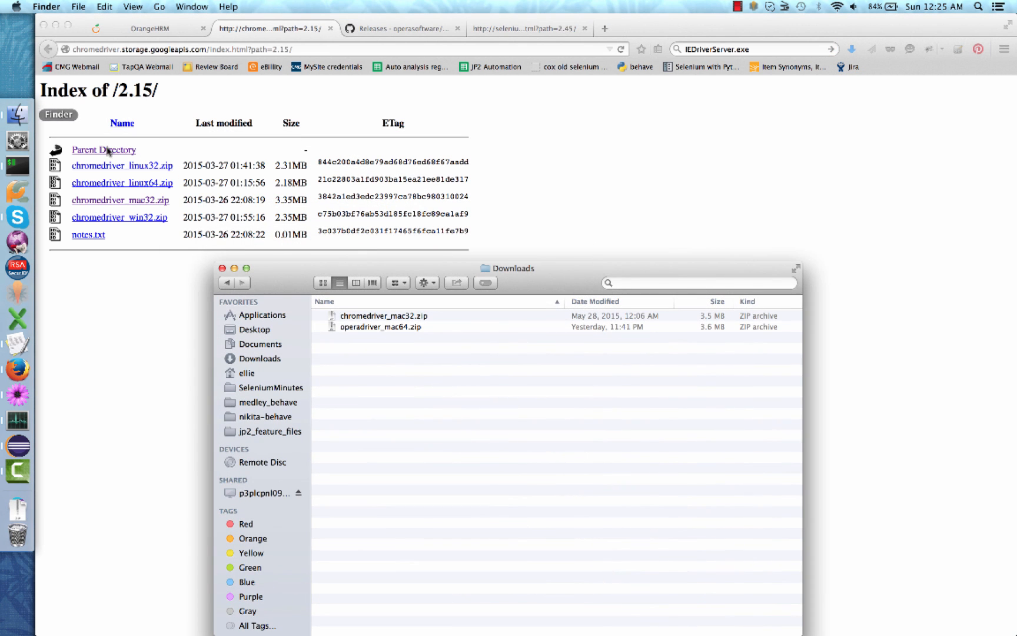
{"action": "mouse_move", "coordinate": [346, 318]}
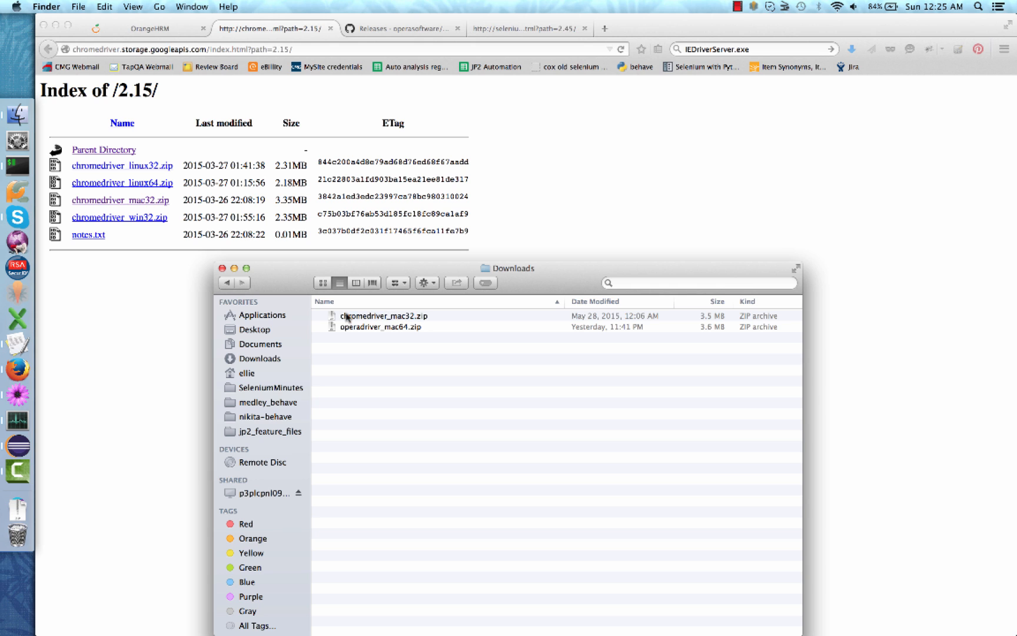
{"action": "mouse_move", "coordinate": [410, 322]}
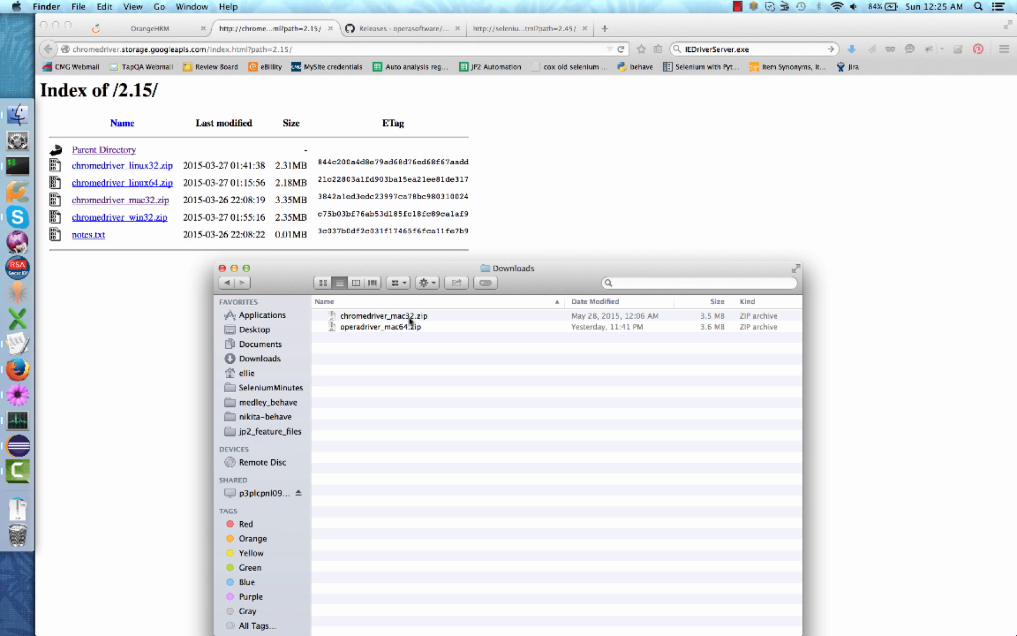
{"action": "double_click", "coordinate": [383, 316]}
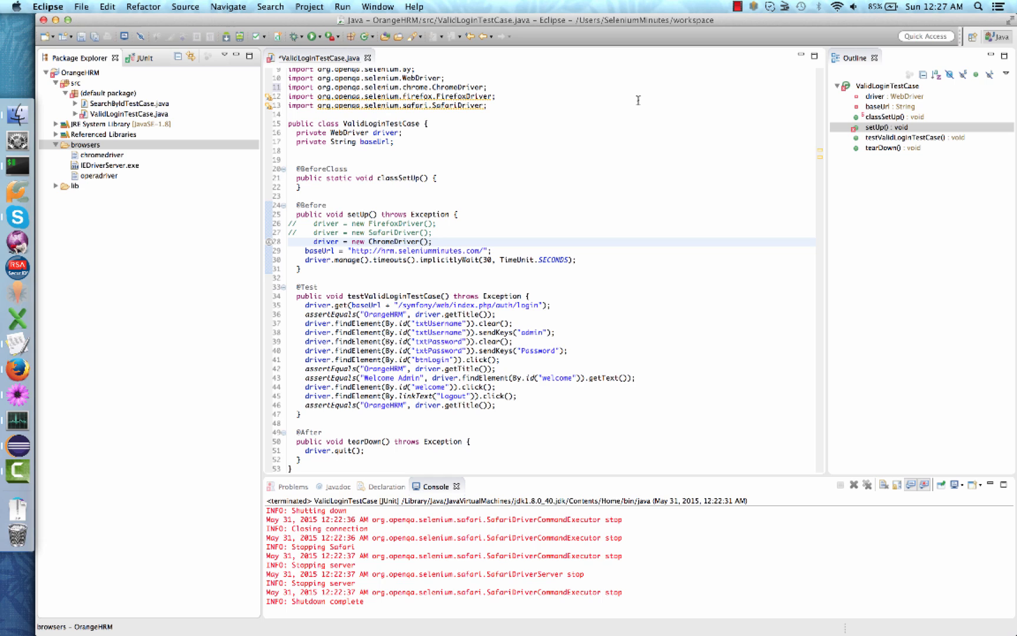
{"action": "mouse_move", "coordinate": [508, 239]}
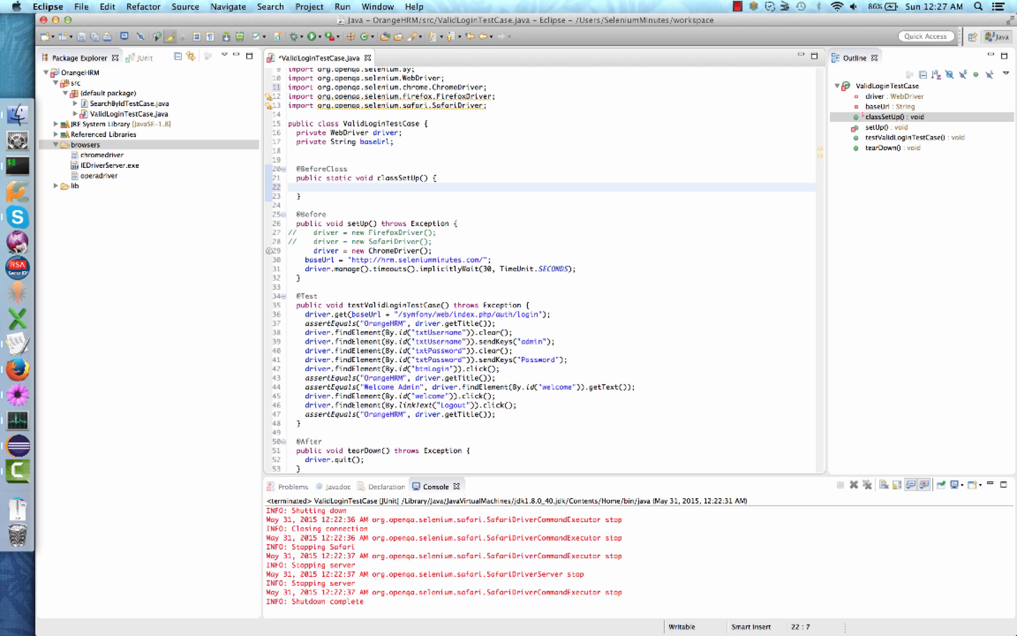
Step: Add System.setProperty("webdriver.chrome.driver", "browsers//chromedriver") in classSetUp
{"action": "left_click", "coordinate": [314, 187]}
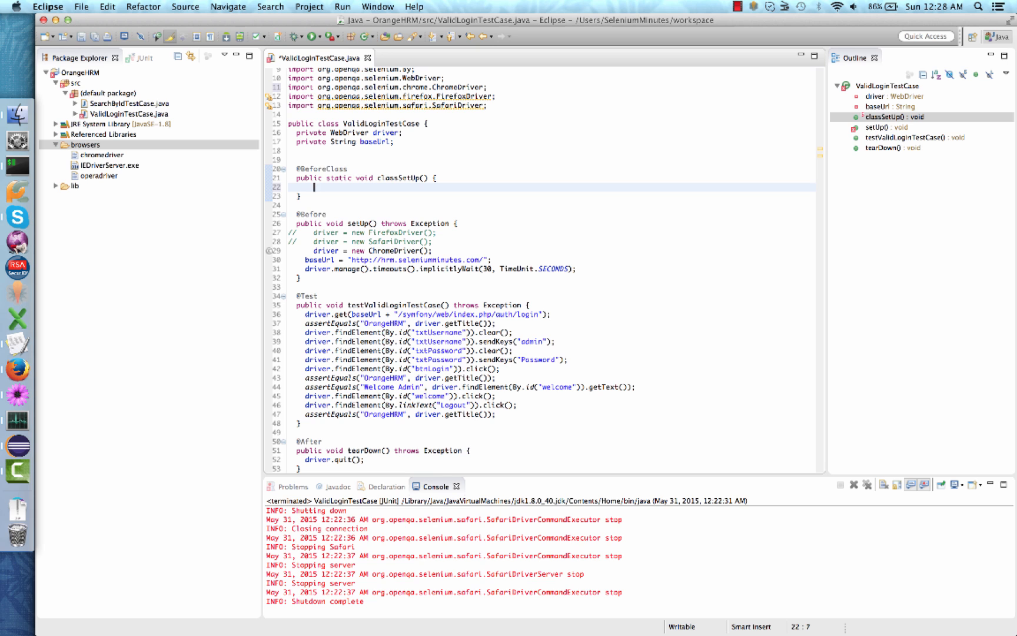
{"action": "type", "text": "System"}
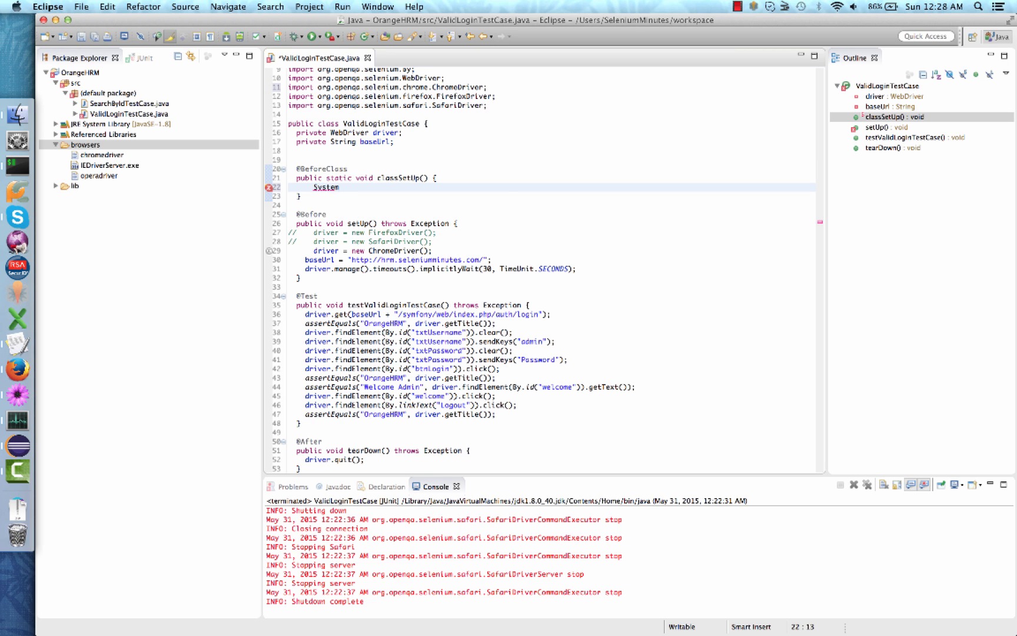
{"action": "type", "text": ".setProperty"}
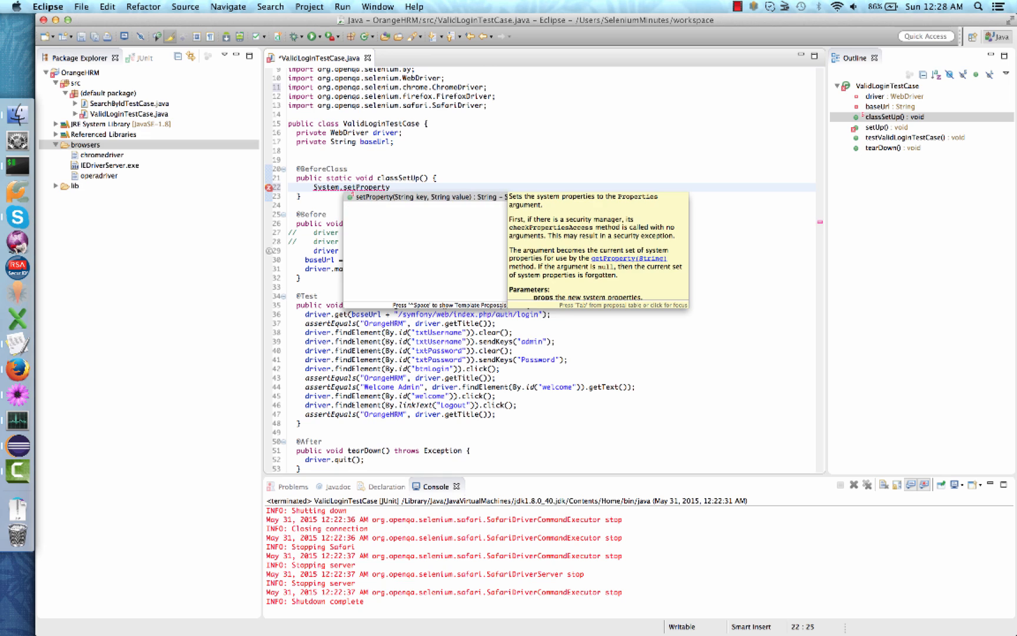
{"action": "type", "text": "(\""}
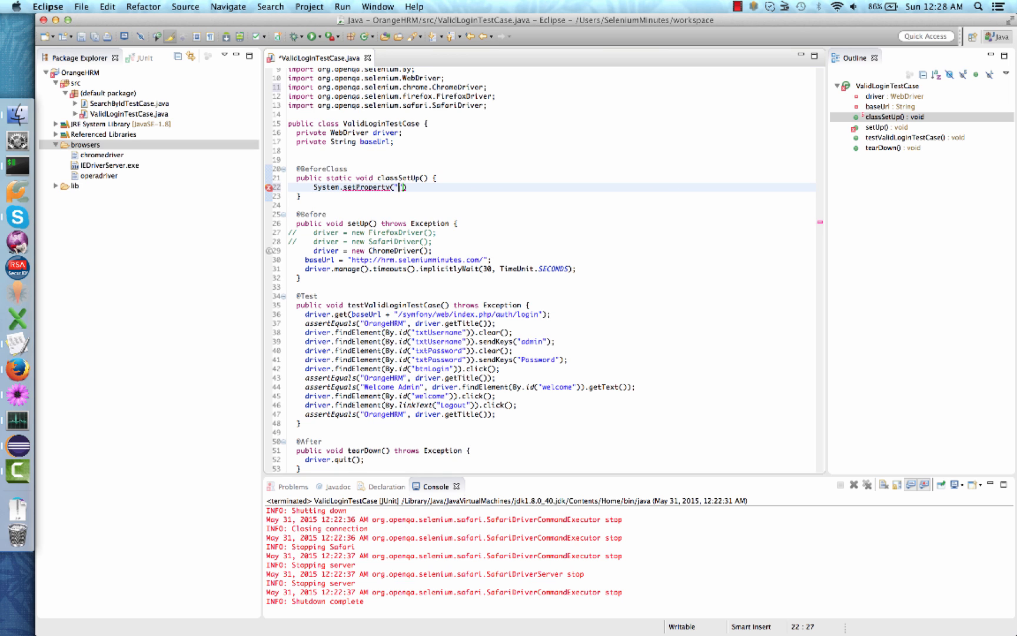
{"action": "type", "text": "webdriver."}
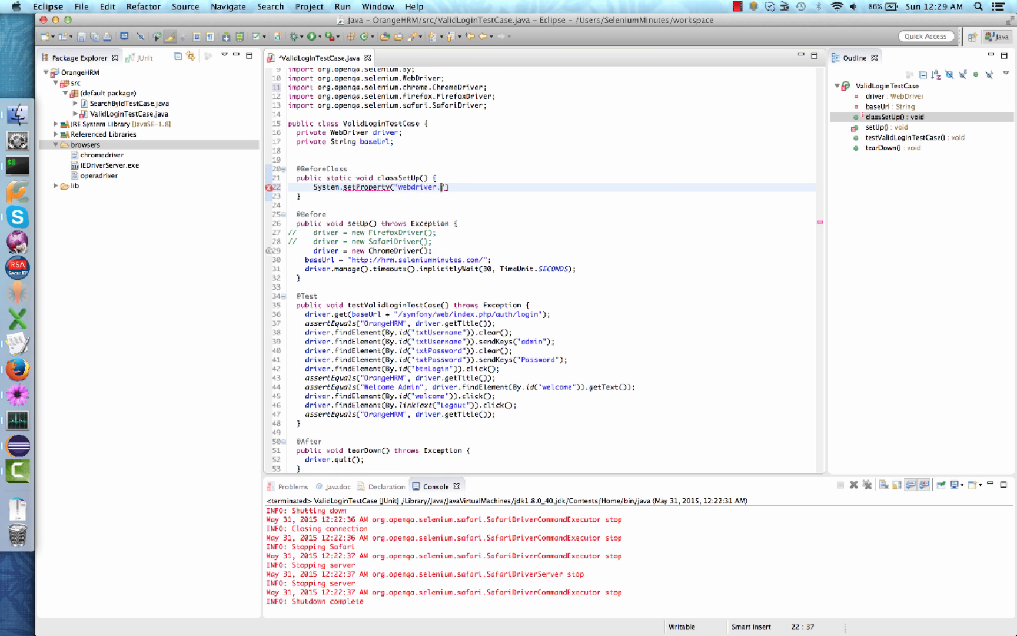
{"action": "type", "text": "chrome.driver\", \""}
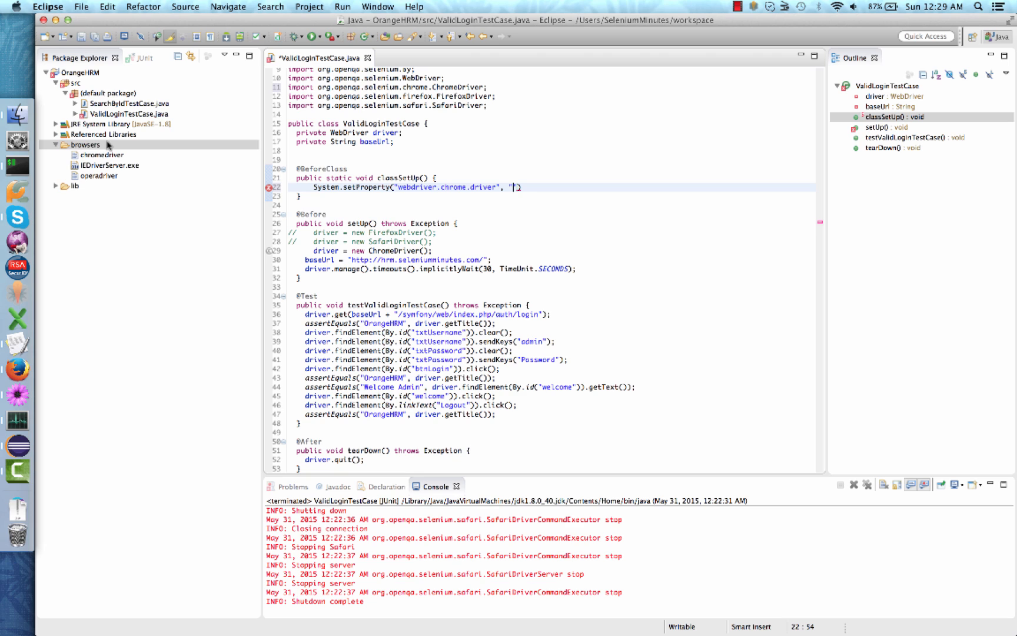
{"action": "mouse_move", "coordinate": [529, 187]}
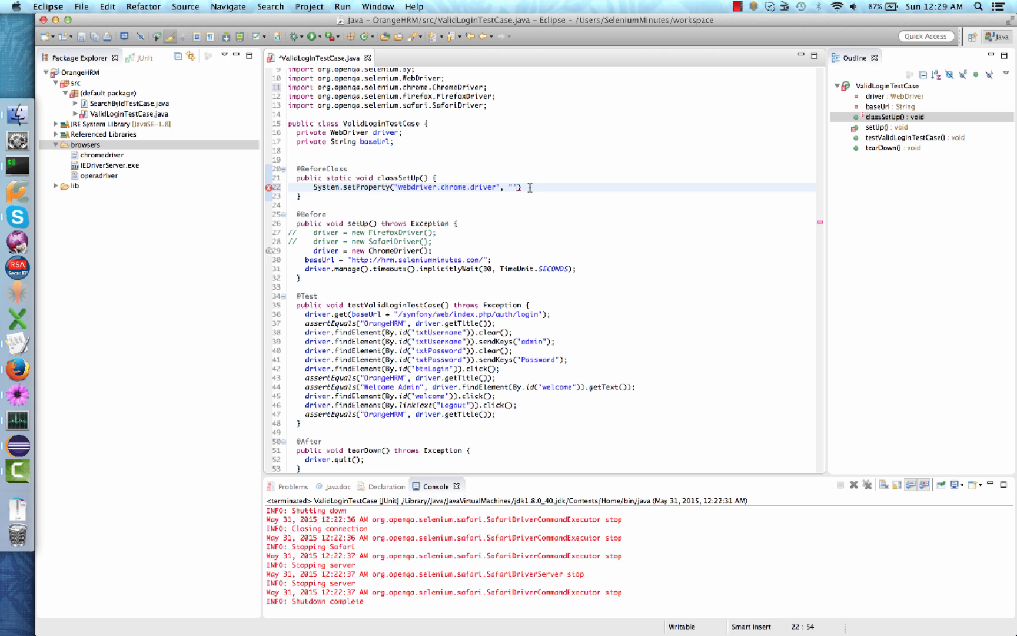
{"action": "type", "text": "browsers//"}
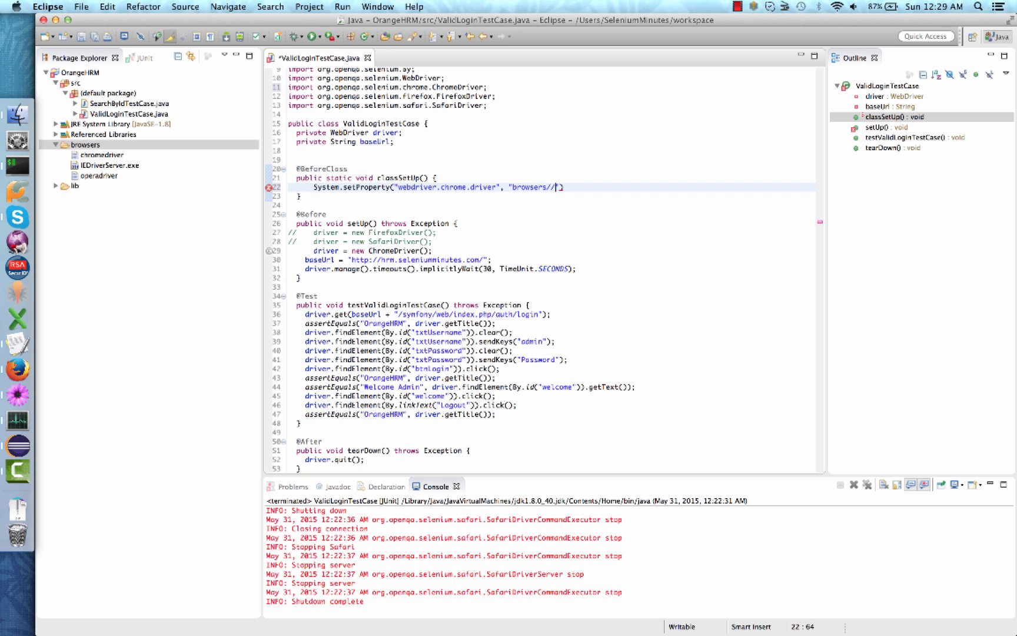
{"action": "type", "text": "chromedriver"}
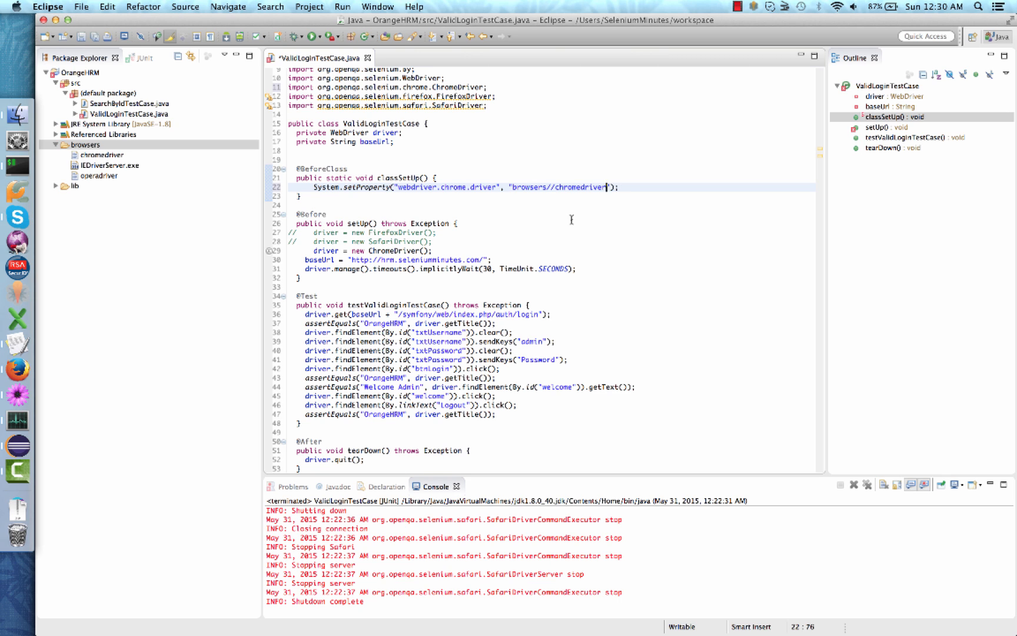
{"action": "mouse_move", "coordinate": [516, 290]}
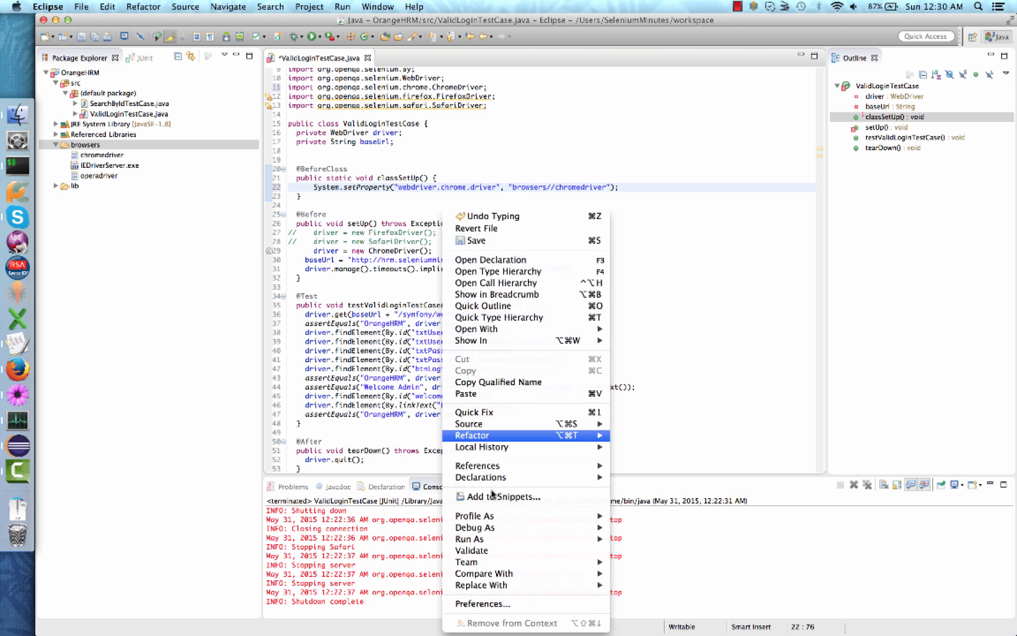
{"action": "mouse_move", "coordinate": [469, 539]}
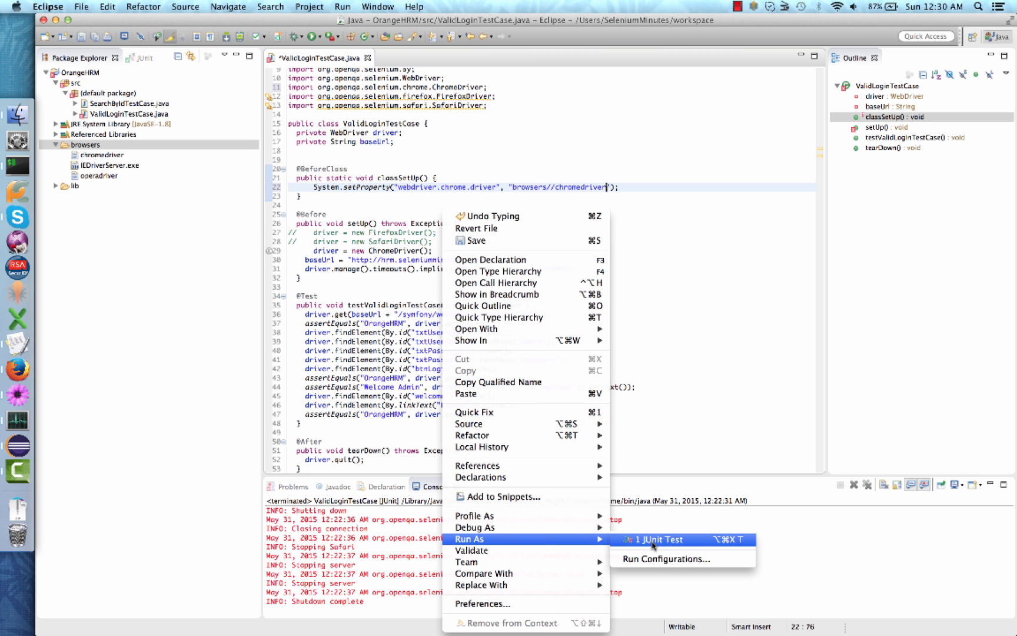
Step: Rerun ValidLoginTestCase as a JUnit test with ChromeDriver, passing 1/1
{"action": "left_click", "coordinate": [657, 539]}
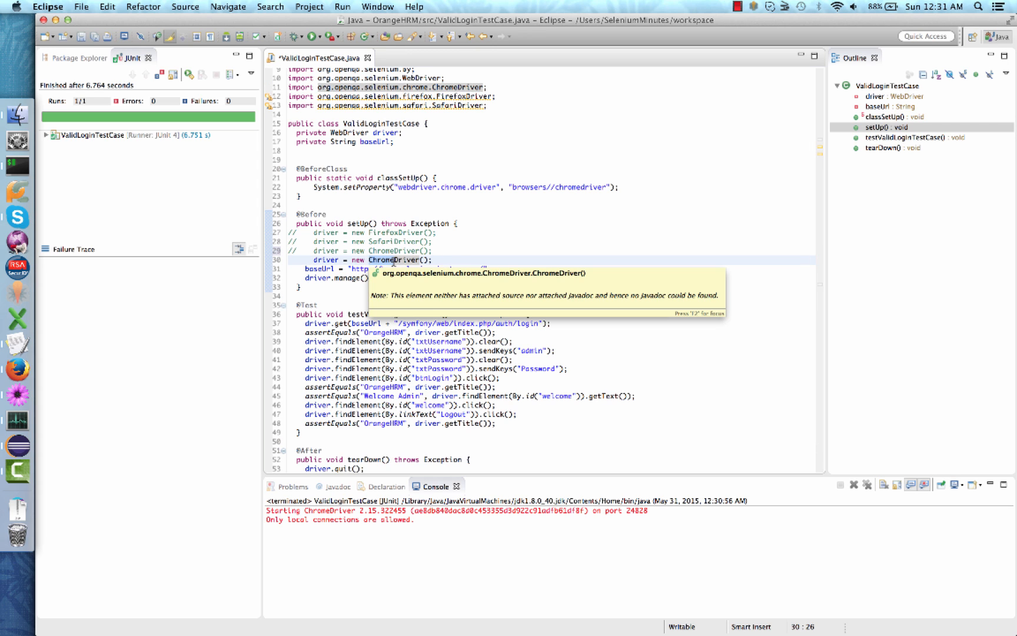
Step: Create an OperaDriver in setUp and import org.openqa.selenium.opera.OperaDriver
{"action": "type", "text": "OperaDriver"}
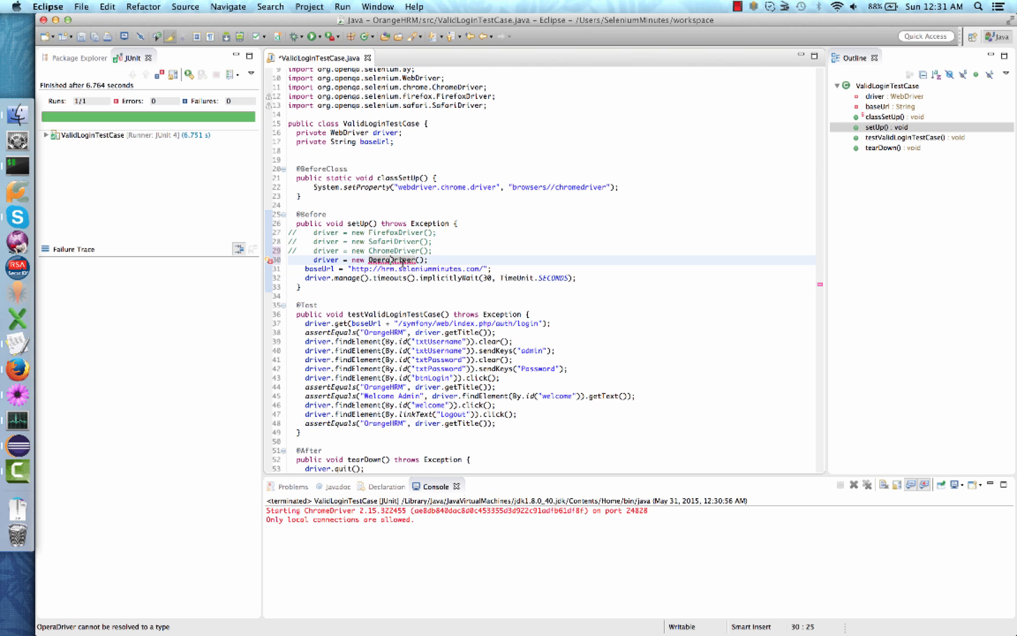
{"action": "left_click", "coordinate": [389, 260]}
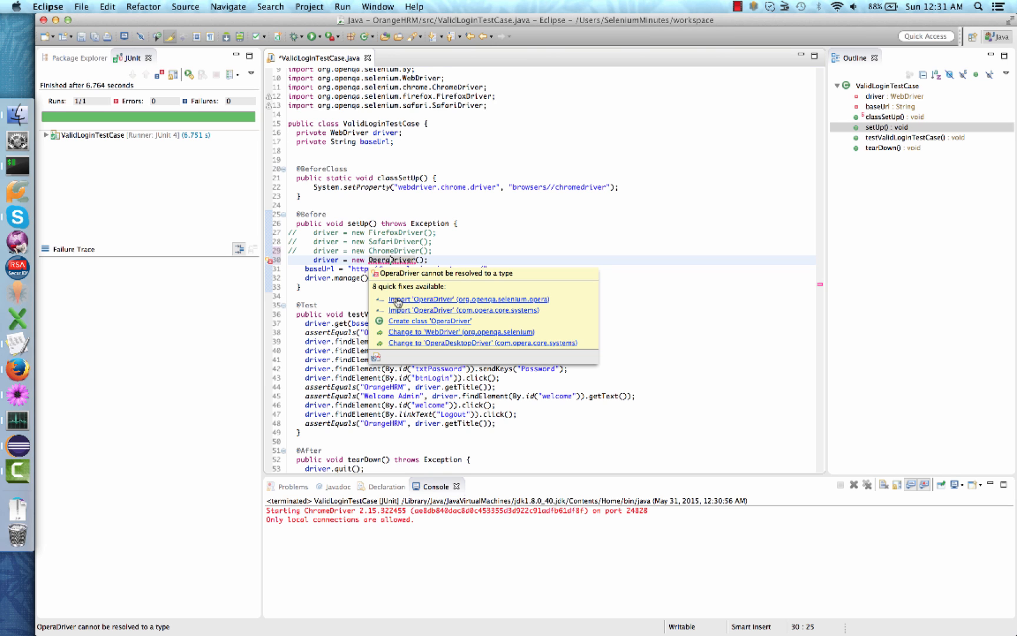
{"action": "left_click", "coordinate": [465, 299]}
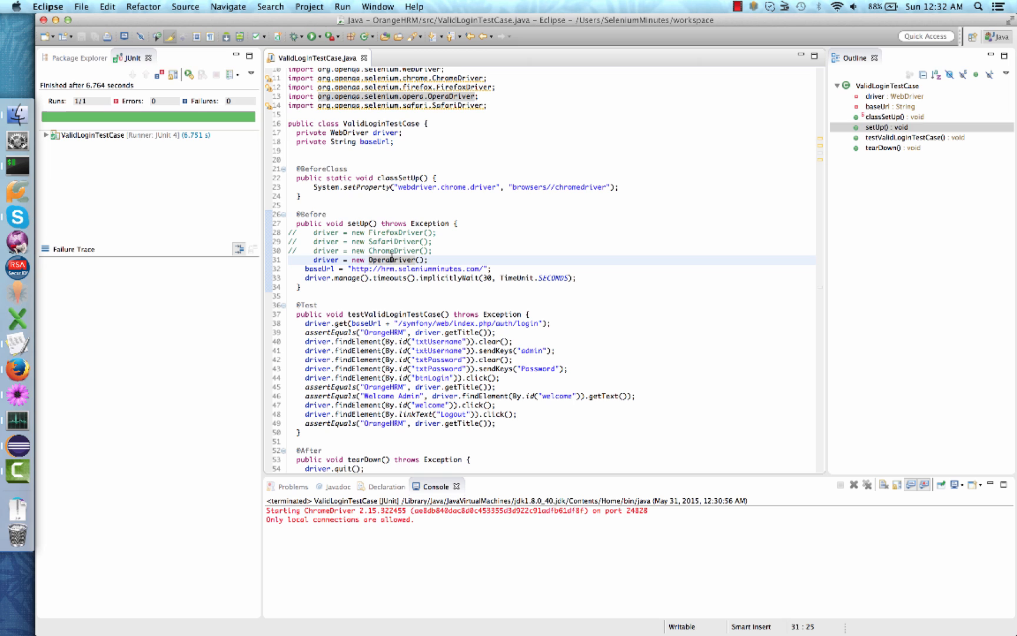
{"action": "mouse_move", "coordinate": [389, 259]}
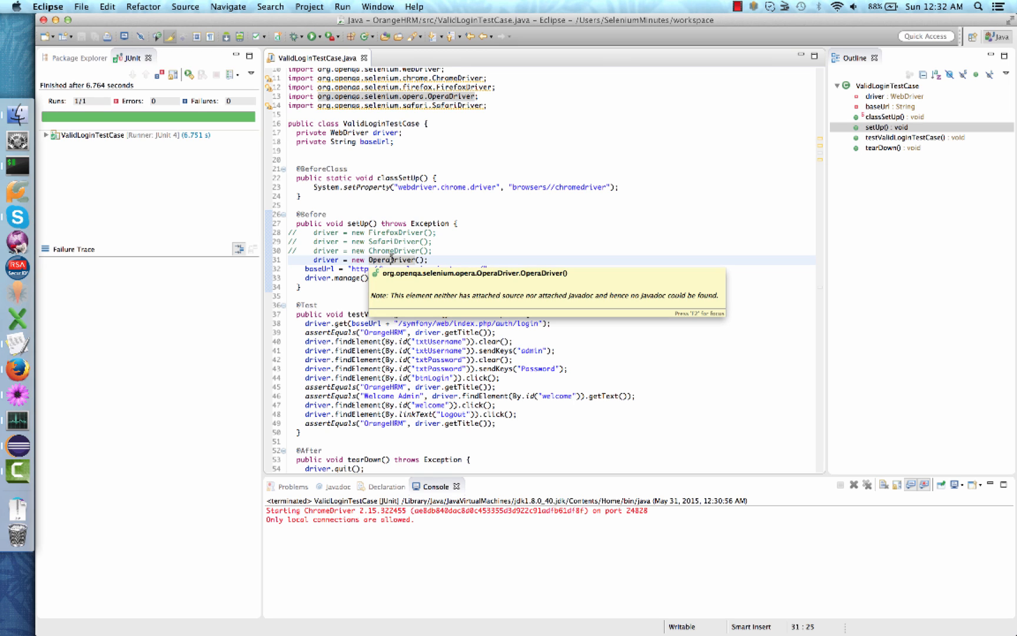
{"action": "mouse_move", "coordinate": [353, 187]}
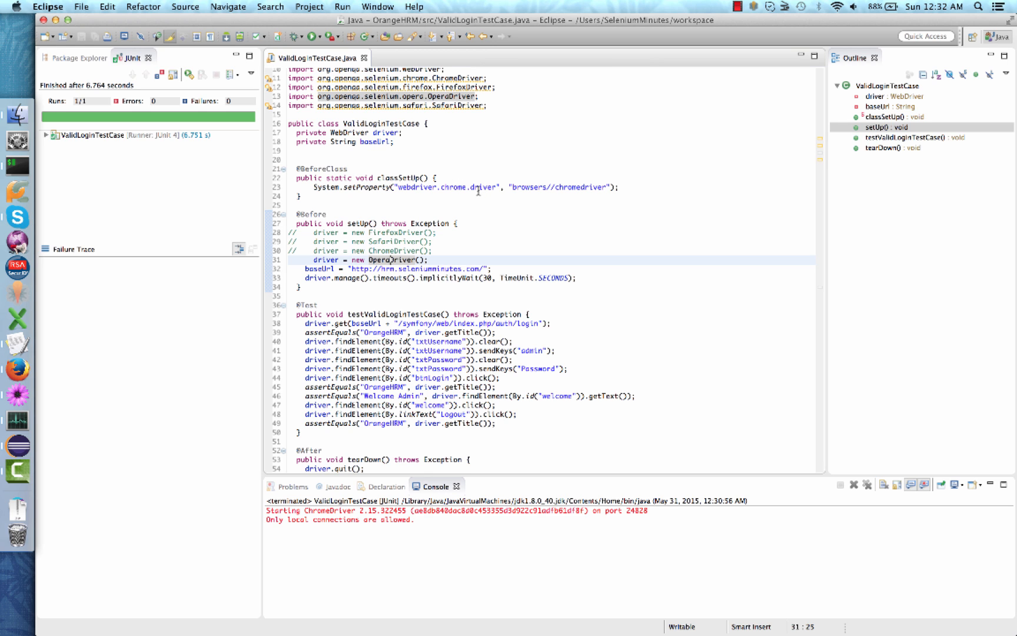
{"action": "mouse_move", "coordinate": [18, 370]}
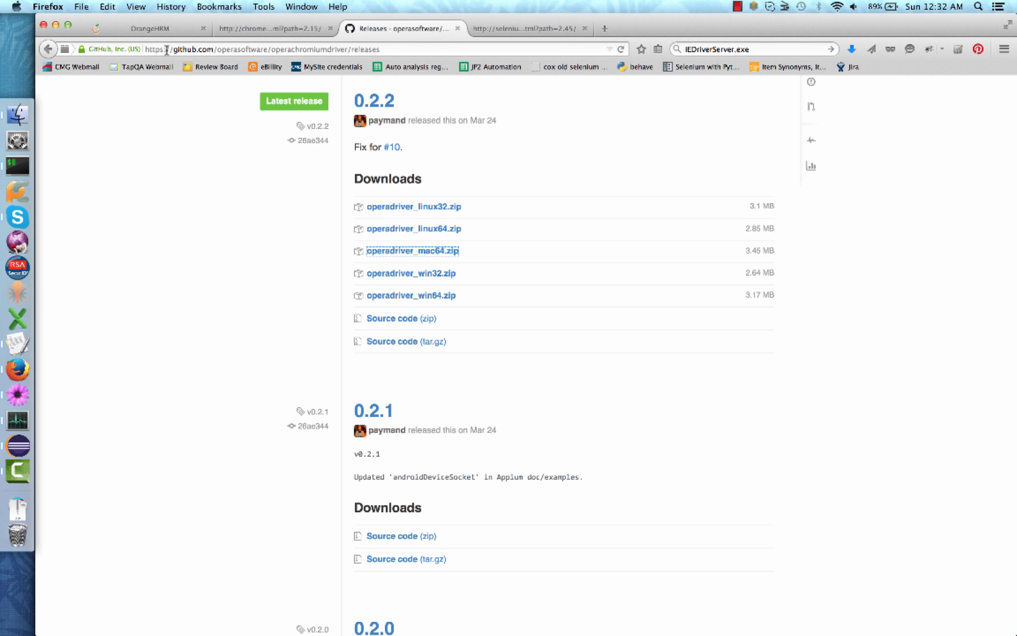
{"action": "mouse_move", "coordinate": [196, 49]}
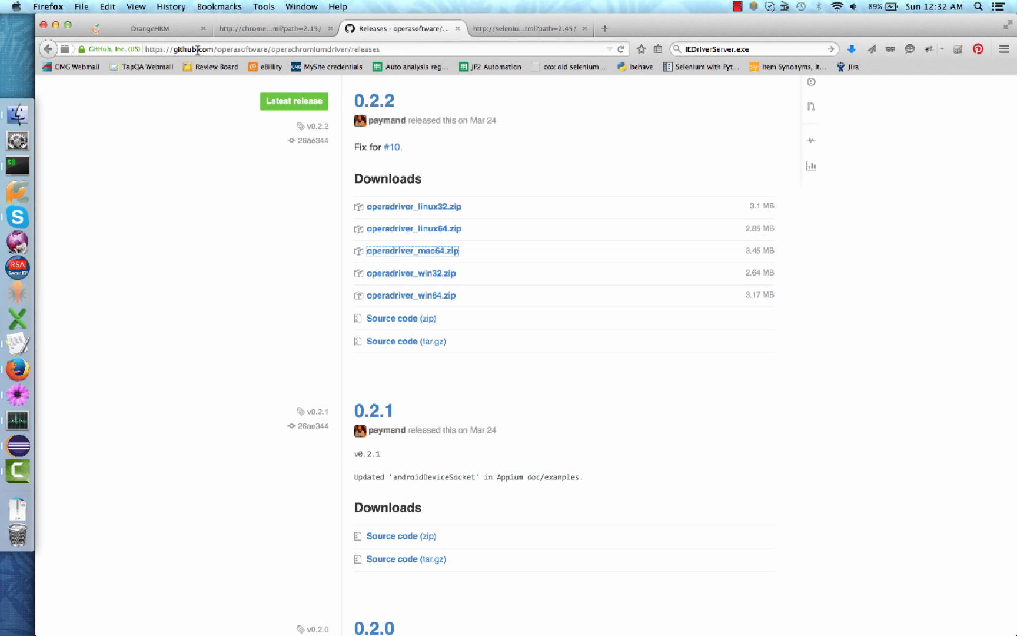
{"action": "mouse_move", "coordinate": [252, 49]}
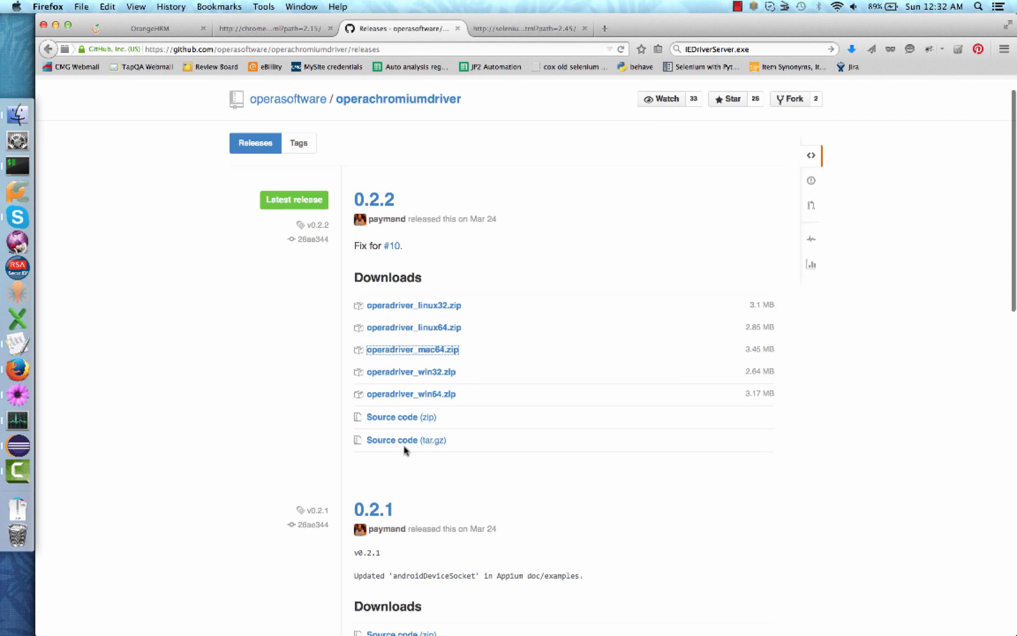
{"action": "mouse_move", "coordinate": [384, 470]}
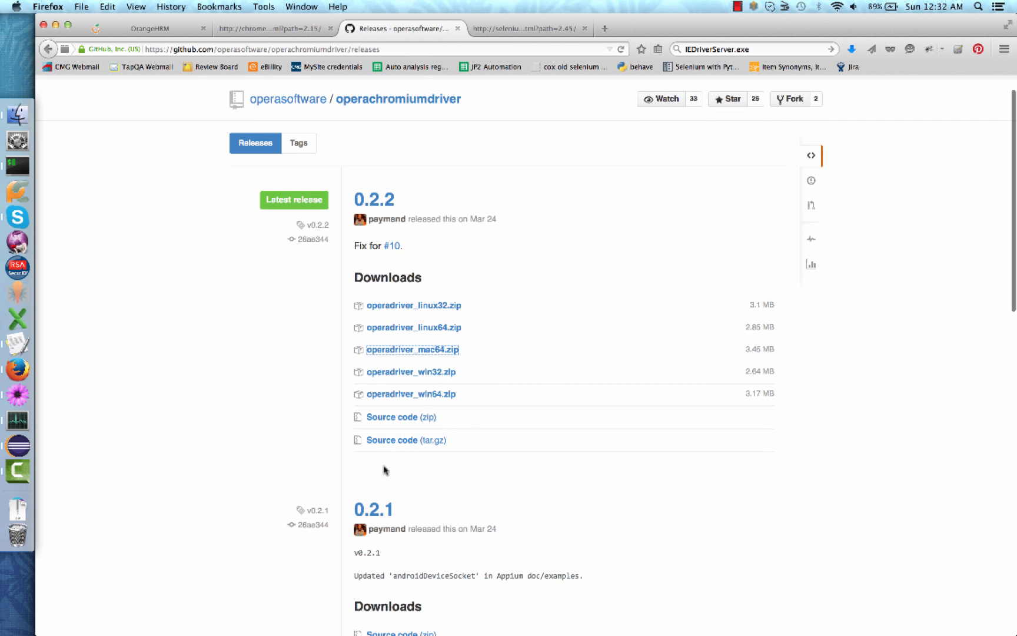
{"action": "mouse_move", "coordinate": [546, 337]}
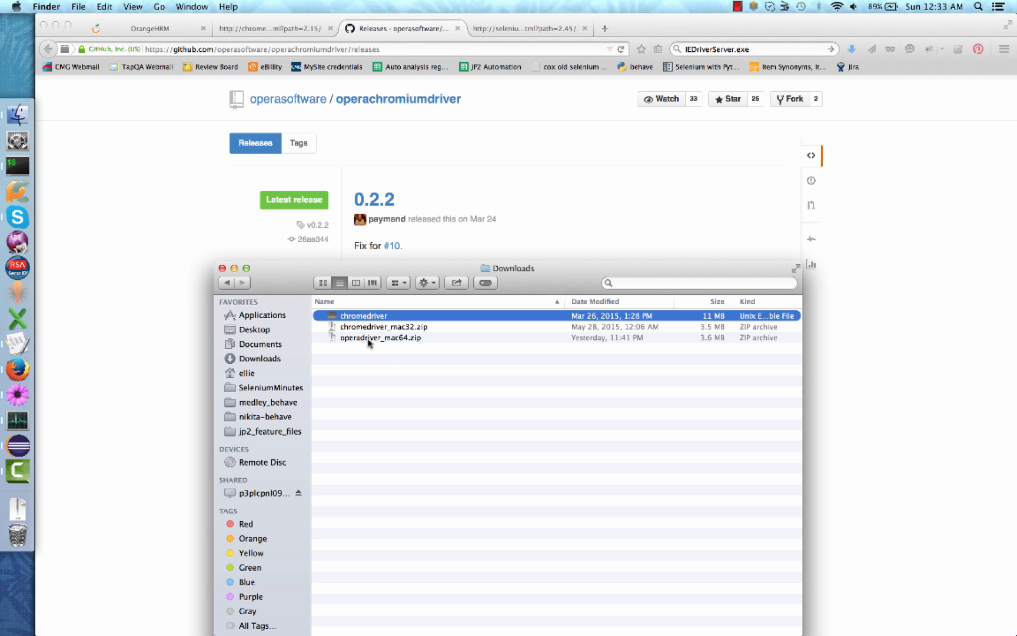
Step: Unzip operadriver_mac64.zip and copy operadriver into the project's browsers folder
{"action": "left_click", "coordinate": [381, 338]}
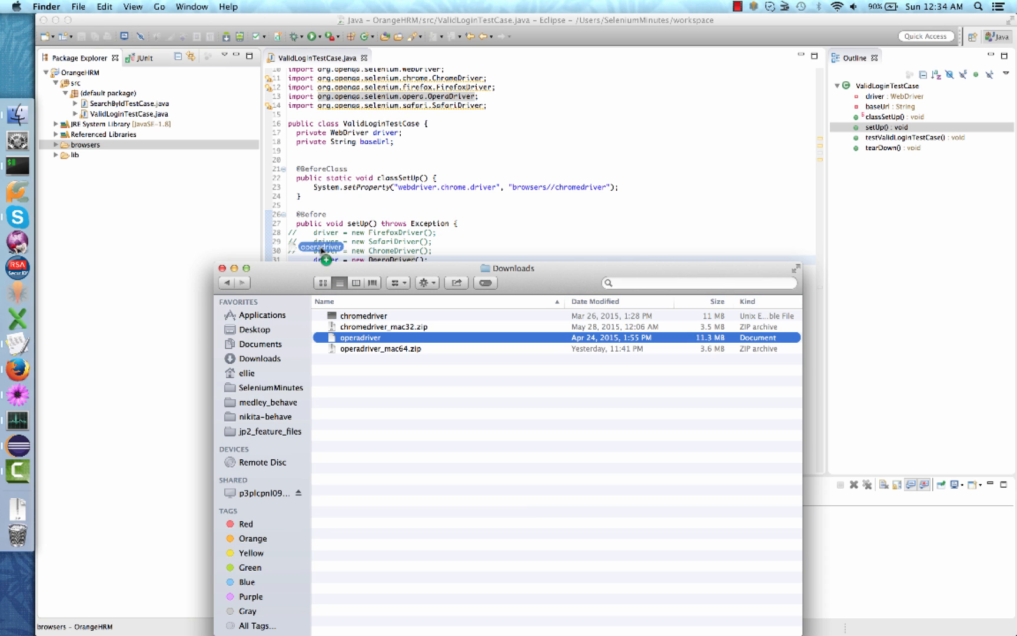
{"action": "left_click_drag", "start_coordinate": [325, 259], "coordinate": [123, 146]}
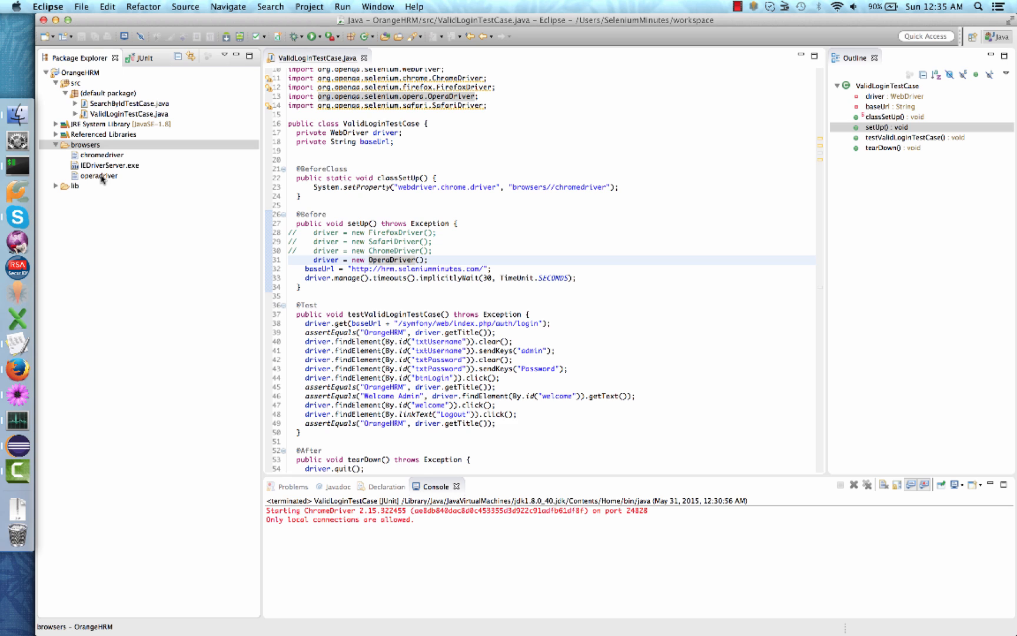
{"action": "mouse_move", "coordinate": [17, 169]}
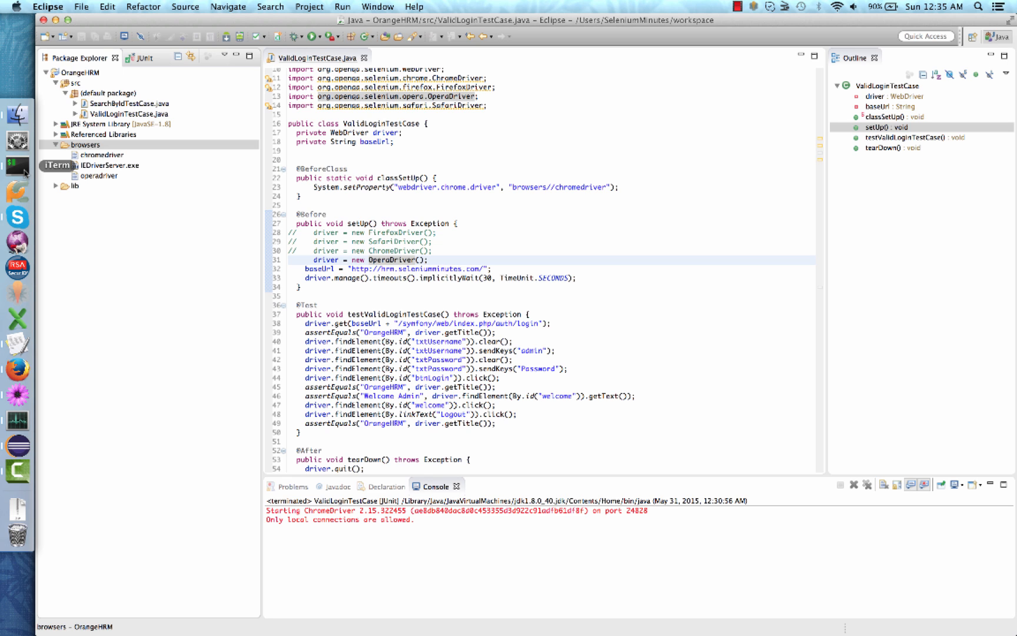
Step: In iTerm, cd to /Users/SeleniumMinutes/workspace/OrangeHRM/browsers and list its files
{"action": "left_click", "coordinate": [18, 165]}
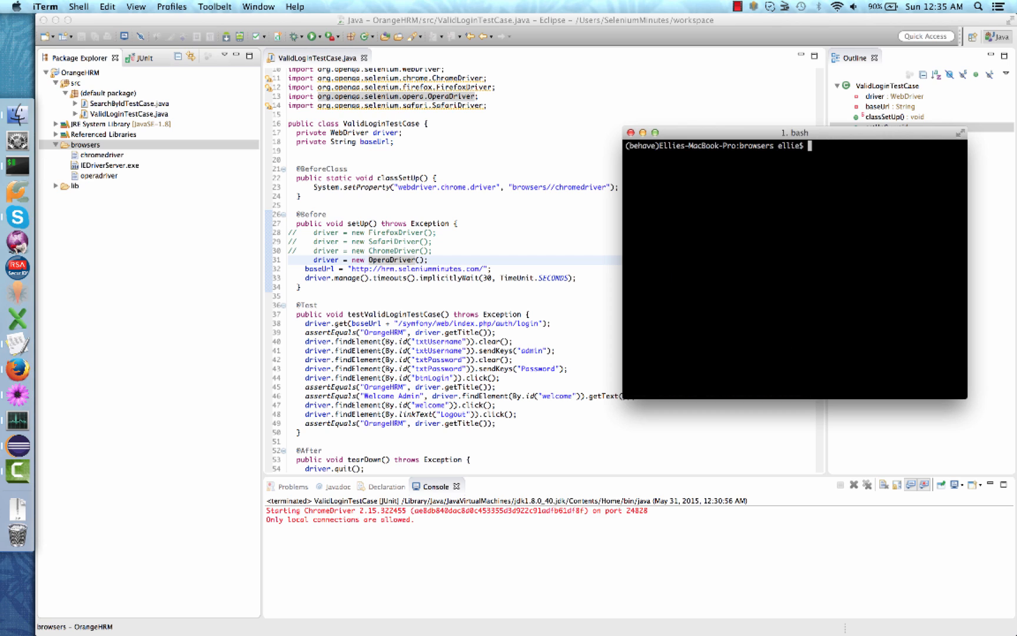
{"action": "type", "text": "cd /Users/SeleniumMinutes/workspace/OrangeHRM/browsers"}
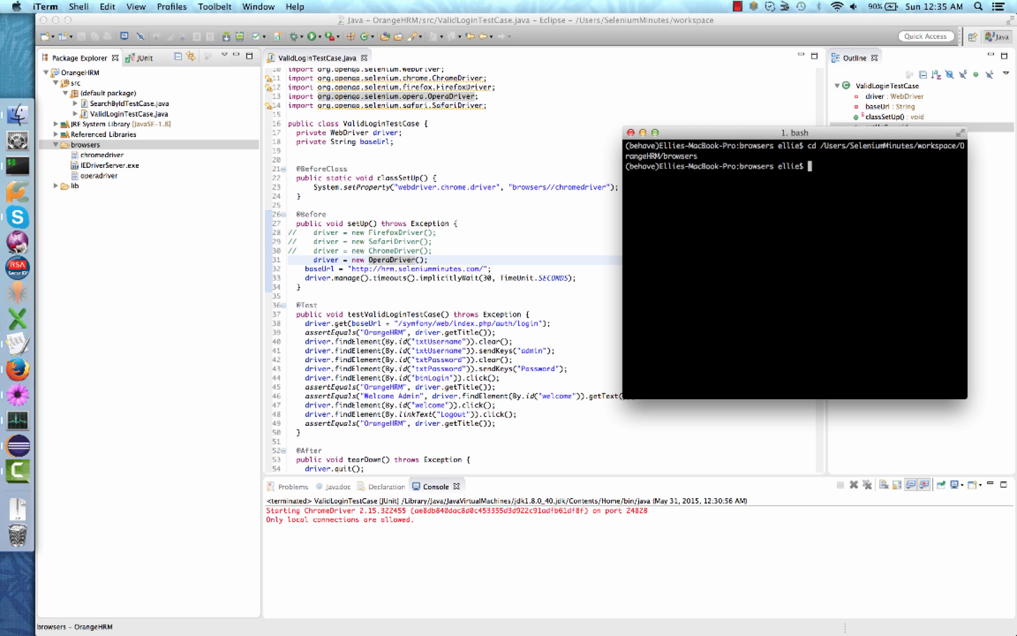
{"action": "type", "text": "ls -al"}
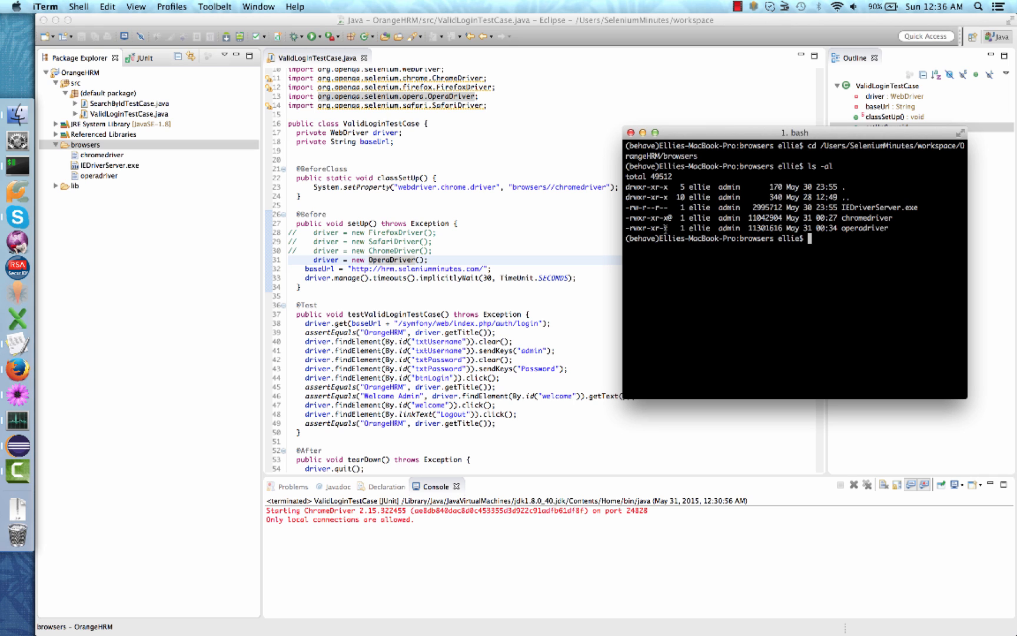
{"action": "mouse_move", "coordinate": [553, 228]}
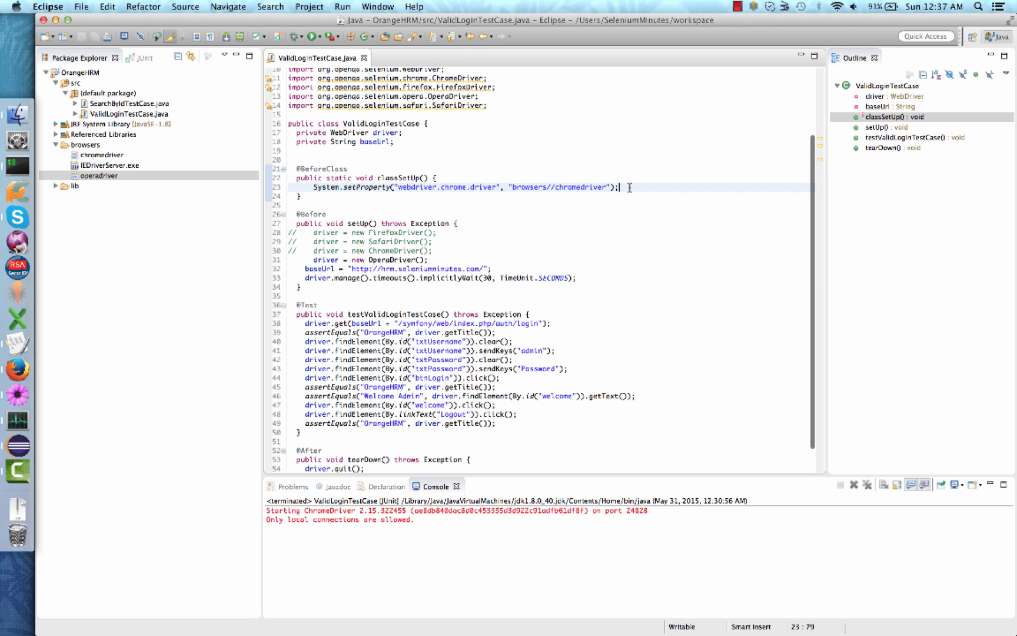
Step: Add System.setProperty("webdriver.opera.driver", "browsers//operadriver") to classSetUp
{"action": "key", "text": "enter"}
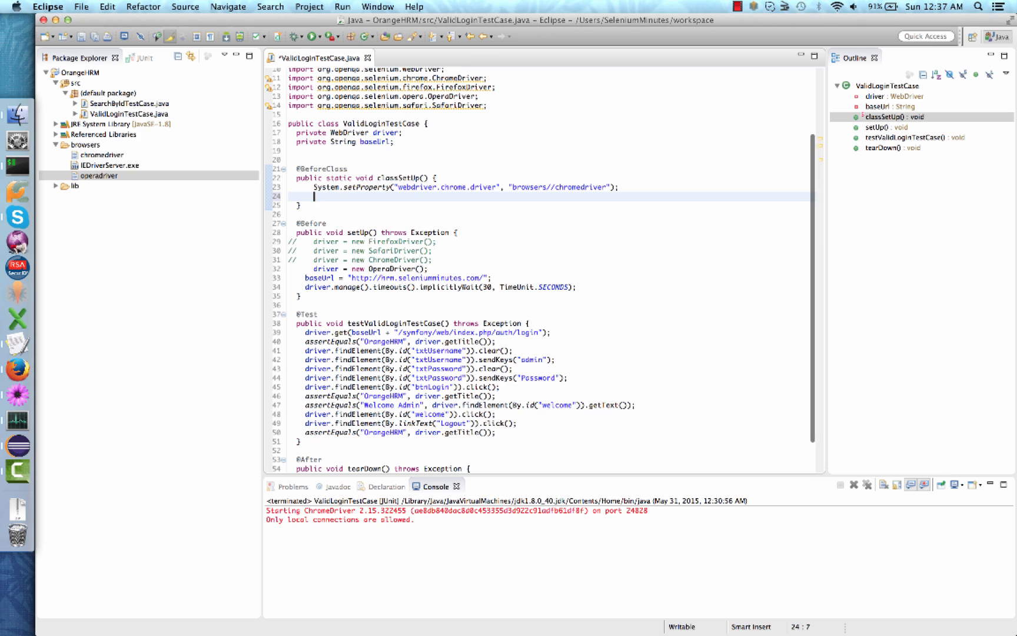
{"action": "type", "text": "S"}
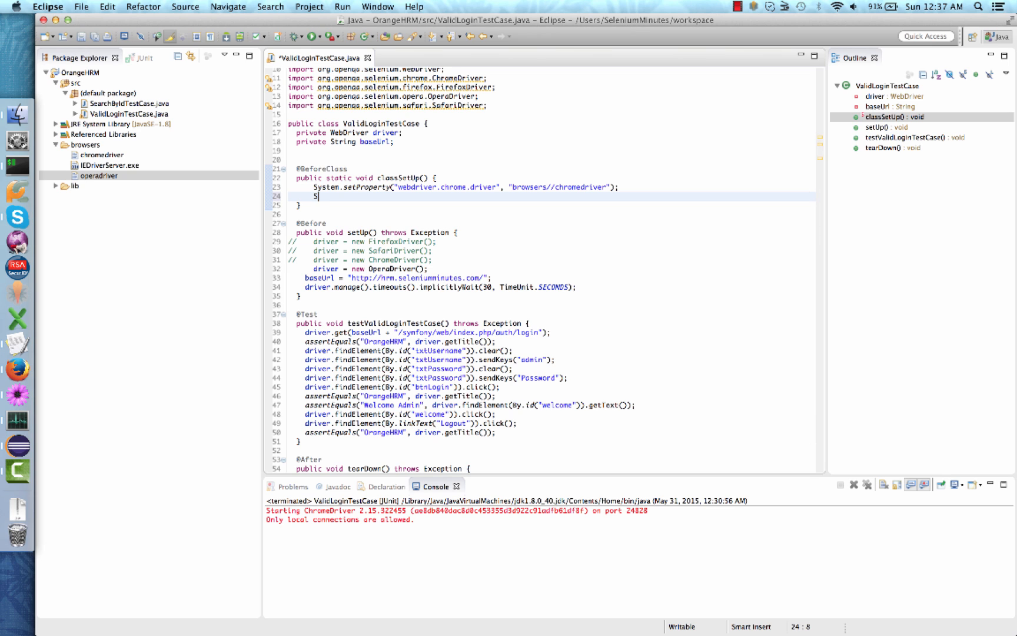
{"action": "type", "text": "ystem"}
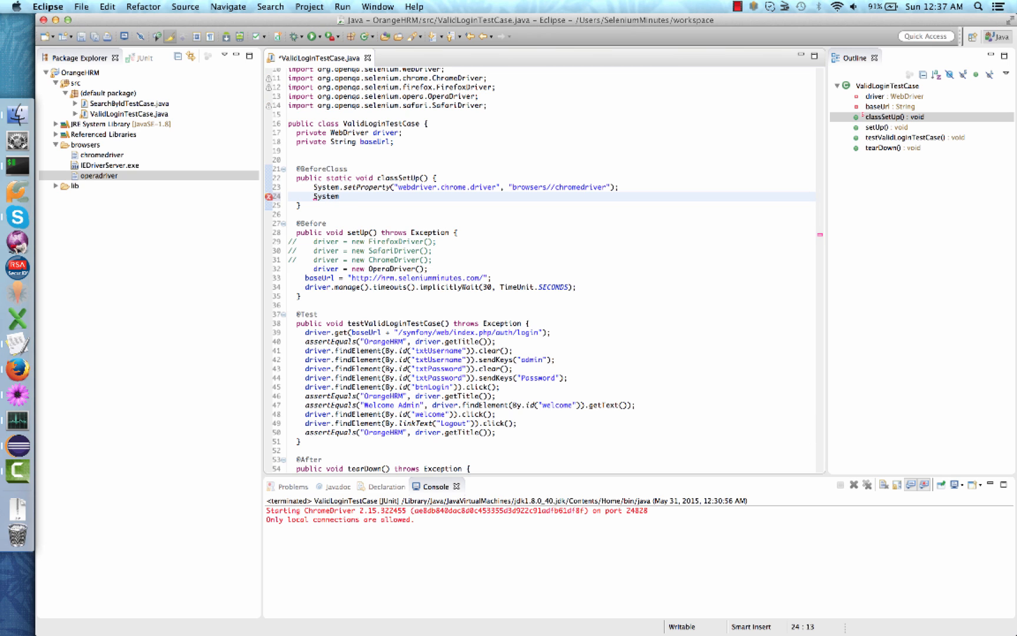
{"action": "type", "text": ".set"}
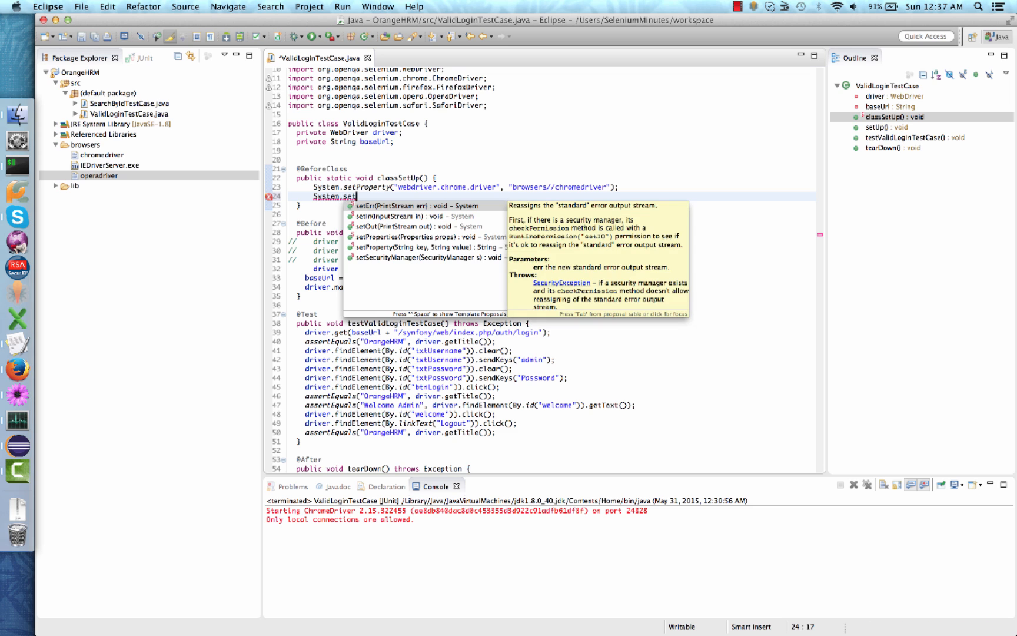
{"action": "type", "text": "Property(key, value"}
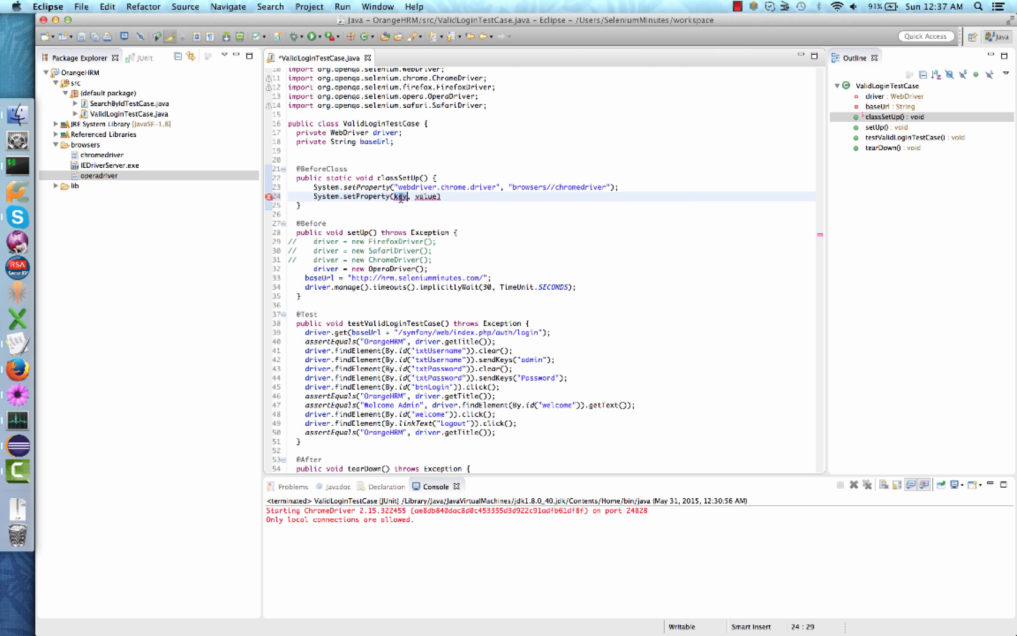
{"action": "type", "text": "\"\""}
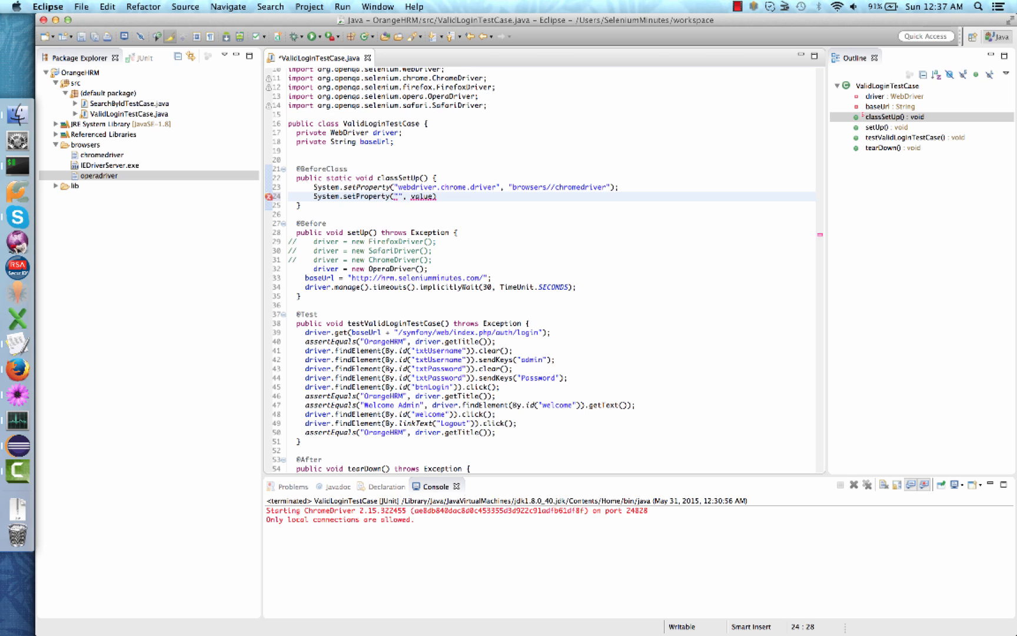
{"action": "type", "text": "webdriver.opera.driver"}
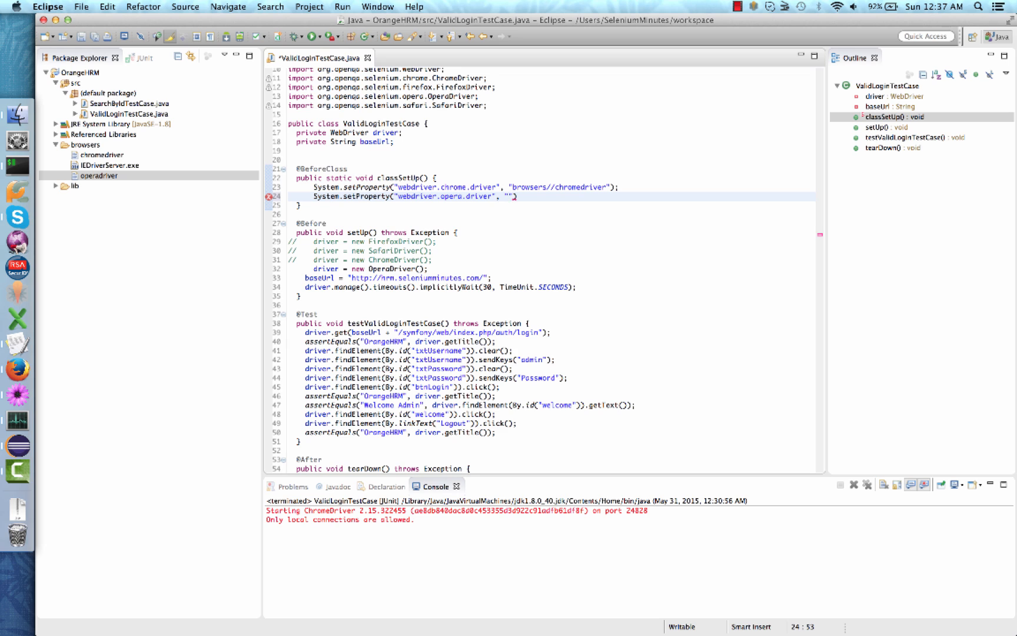
{"action": "type", "text": "browsers//"}
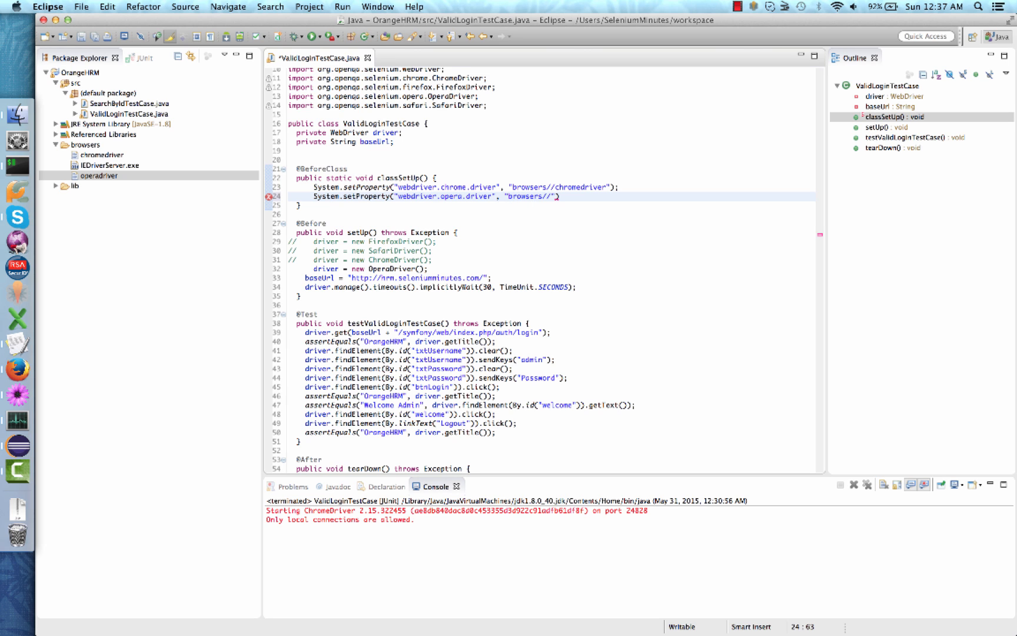
{"action": "type", "text": "opera"}
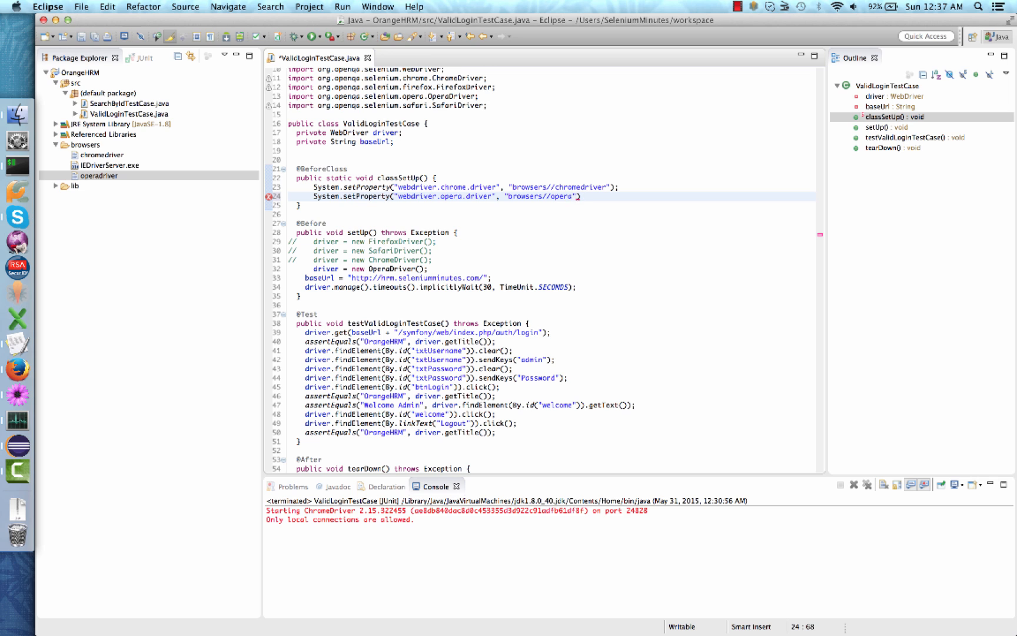
{"action": "type", "text": "driver);"}
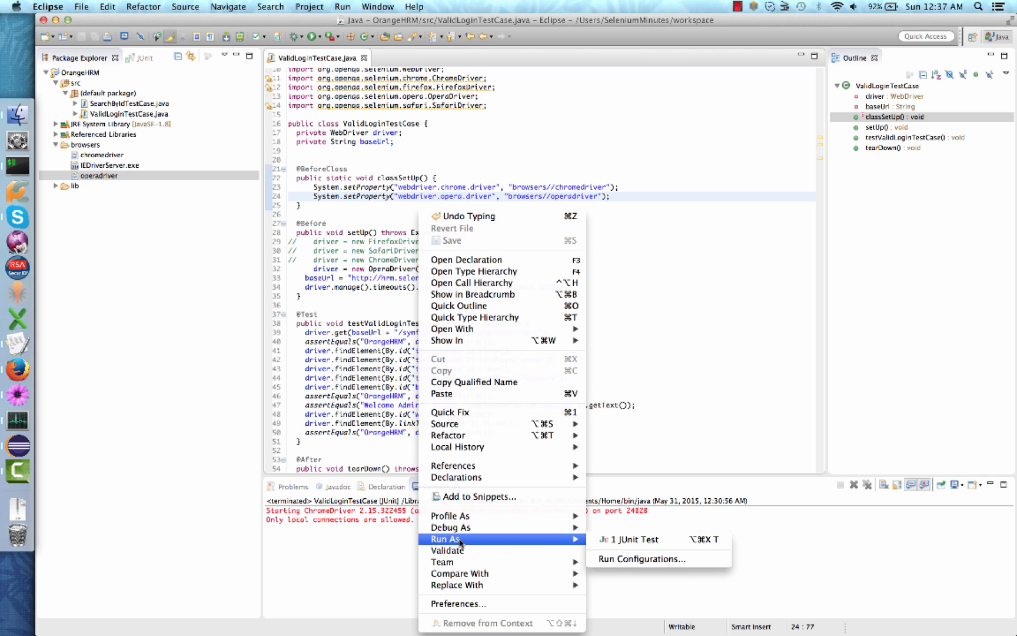
{"action": "mouse_move", "coordinate": [632, 539]}
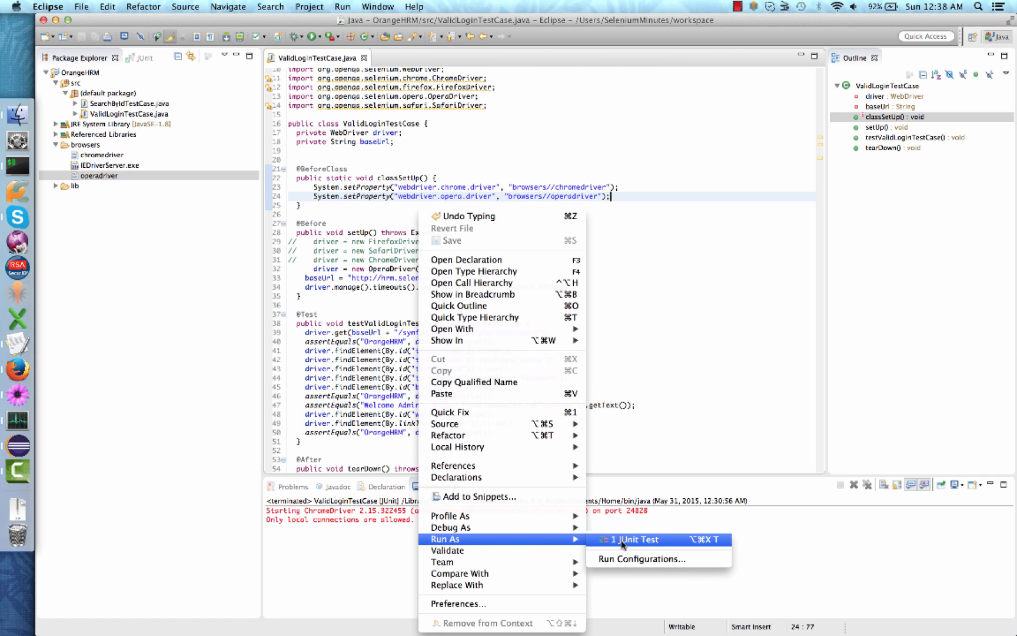
Step: Run the login test class as a JUnit test on Opera, passing 1/1
{"action": "left_click", "coordinate": [632, 539]}
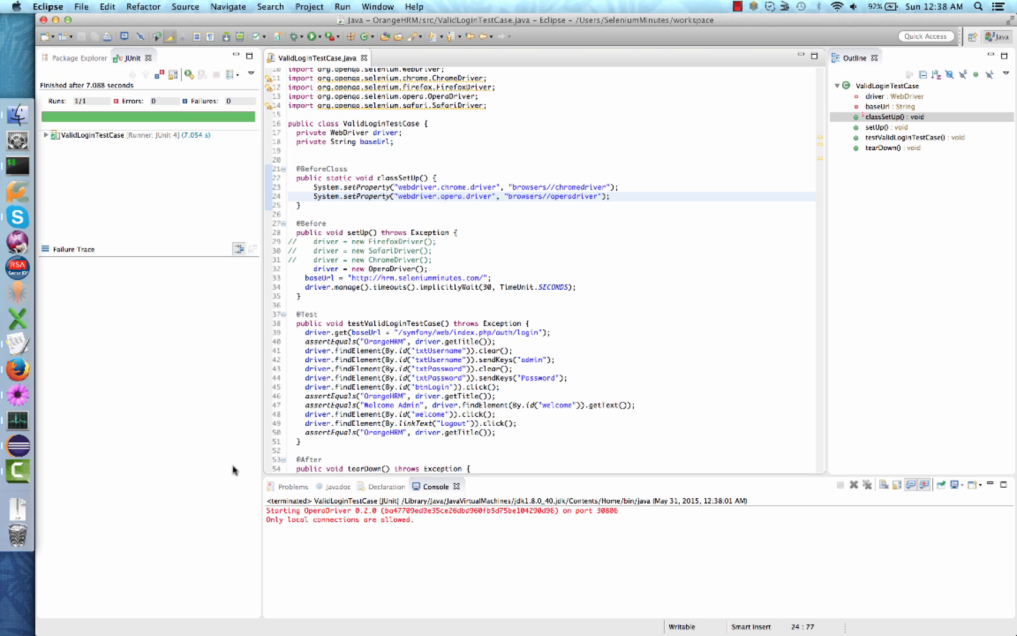
{"action": "left_click", "coordinate": [610, 196]}
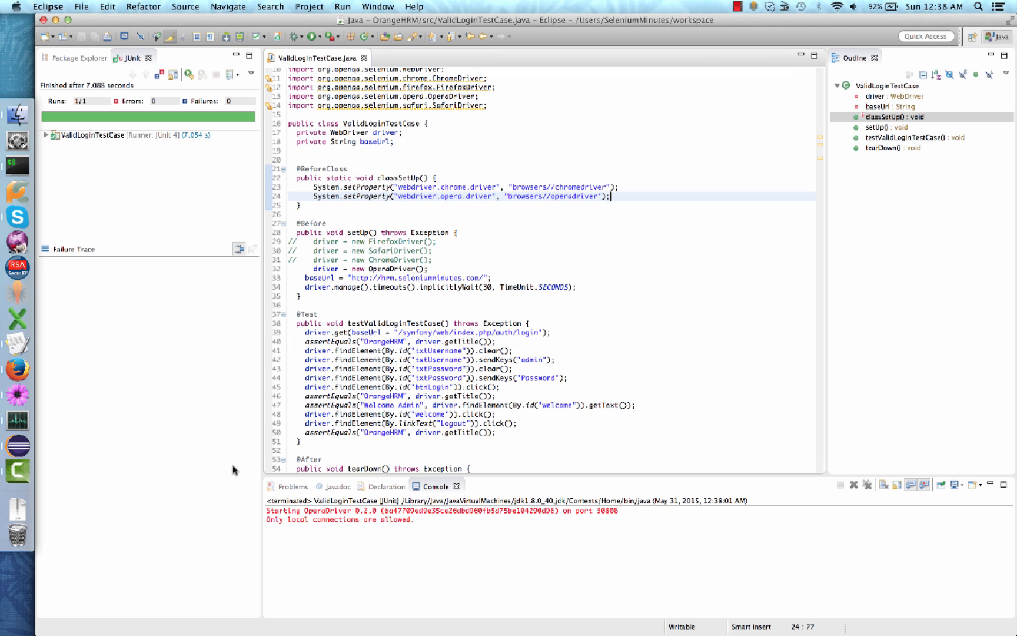